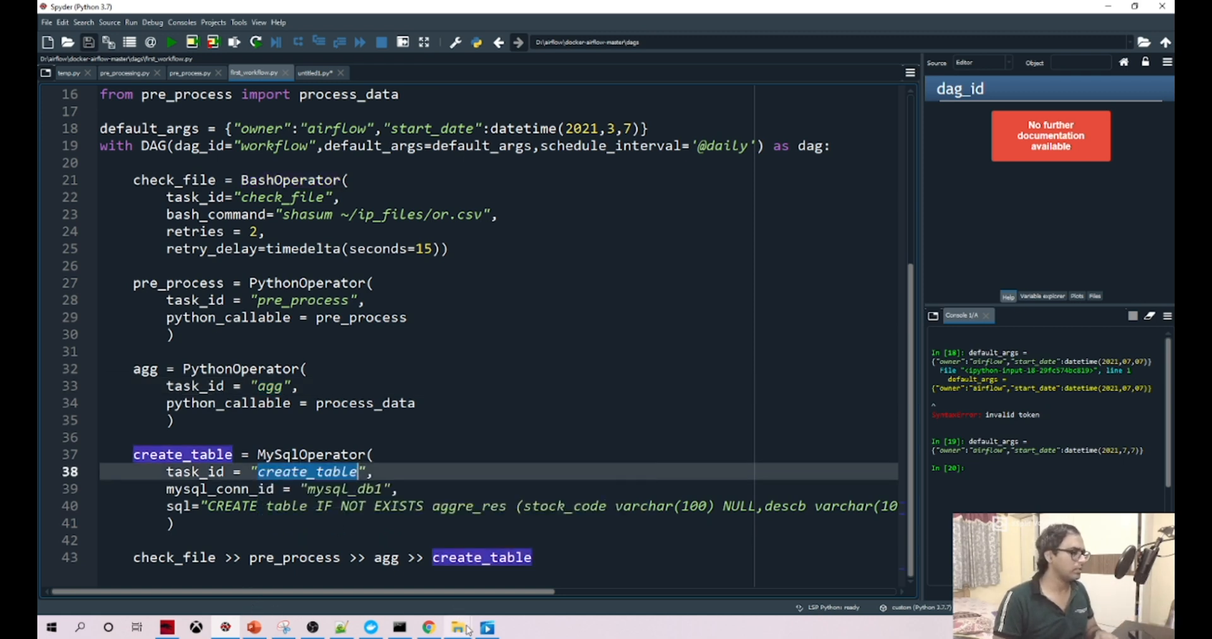
- Browse the docker-airflow-master project folder in File Explorer and open ip_files
click(457, 628)
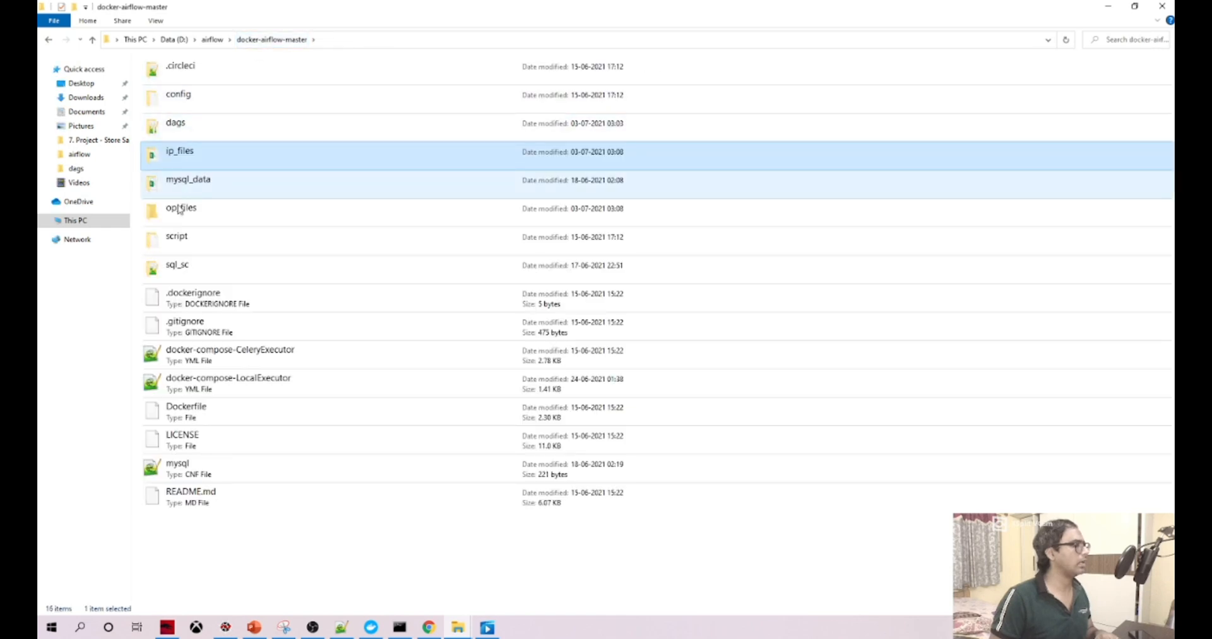
double_click(181, 207)
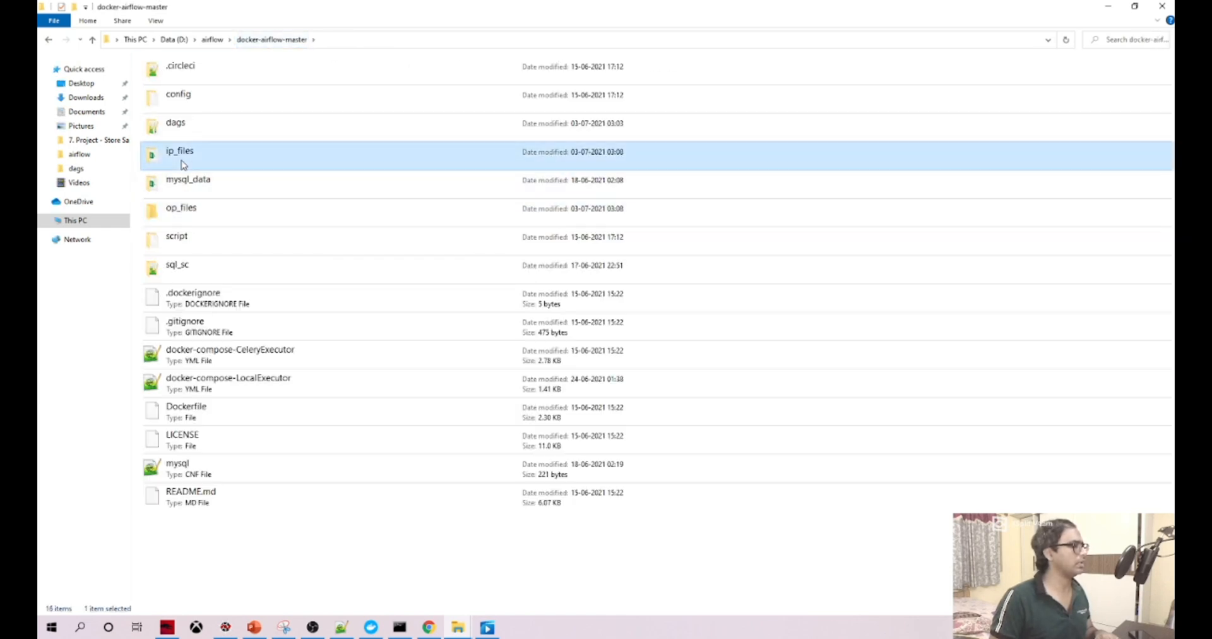
double_click(180, 151)
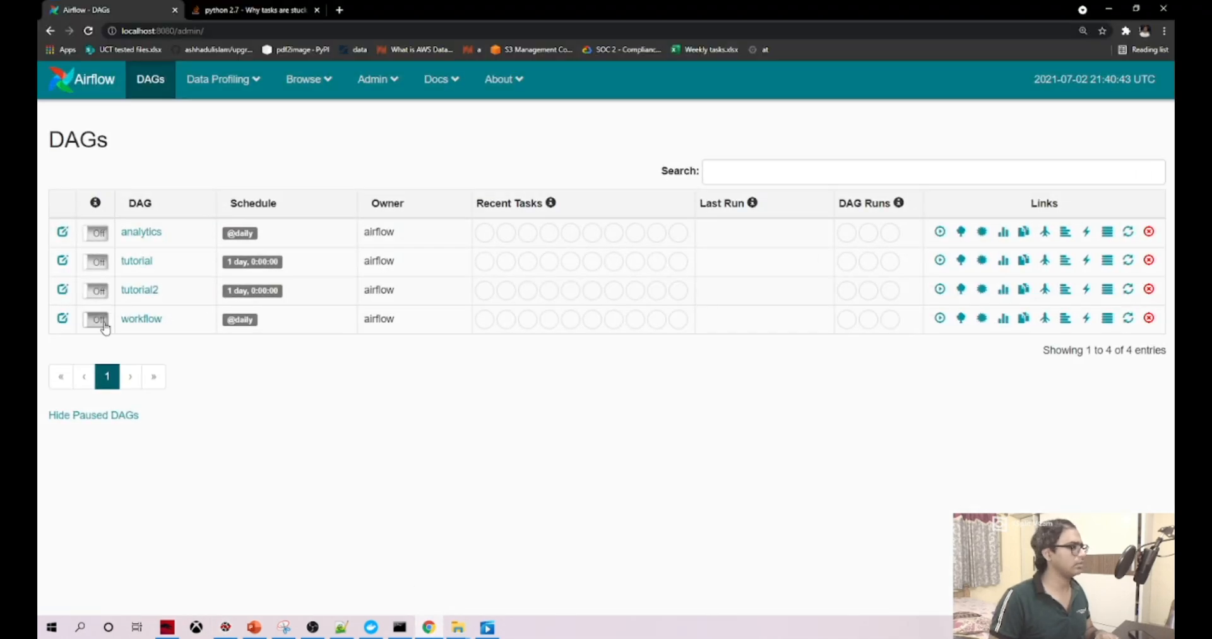
- Unpause the workflow DAG, trigger a manual run, and refresh its Graph View
click(95, 319)
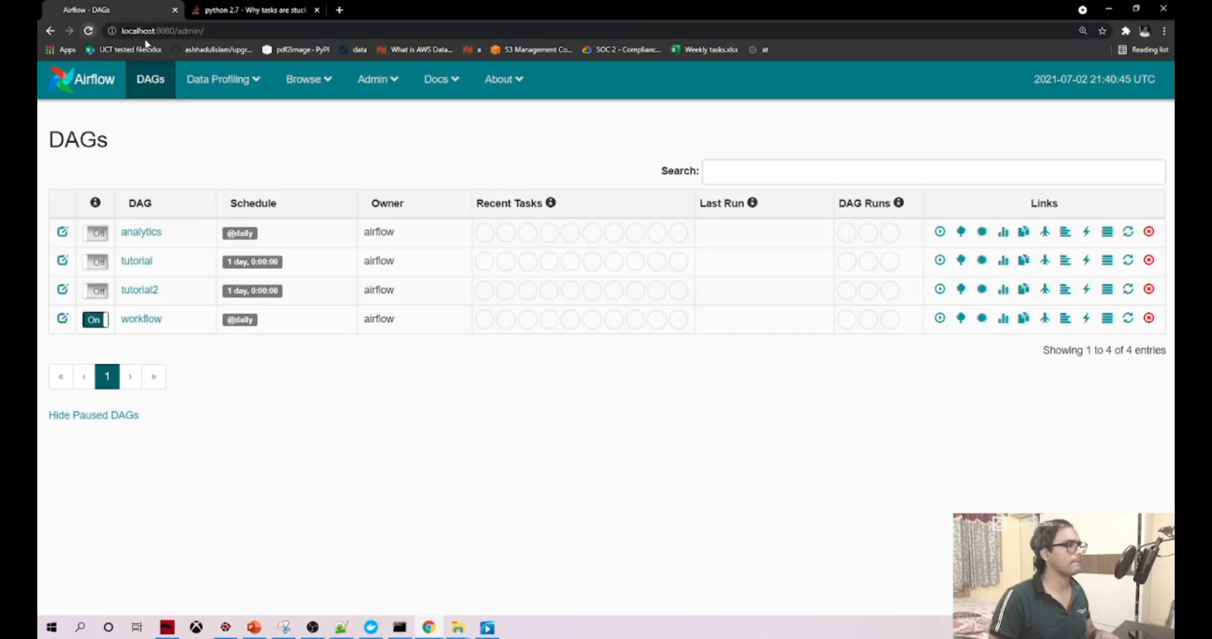
mouse_move(939, 317)
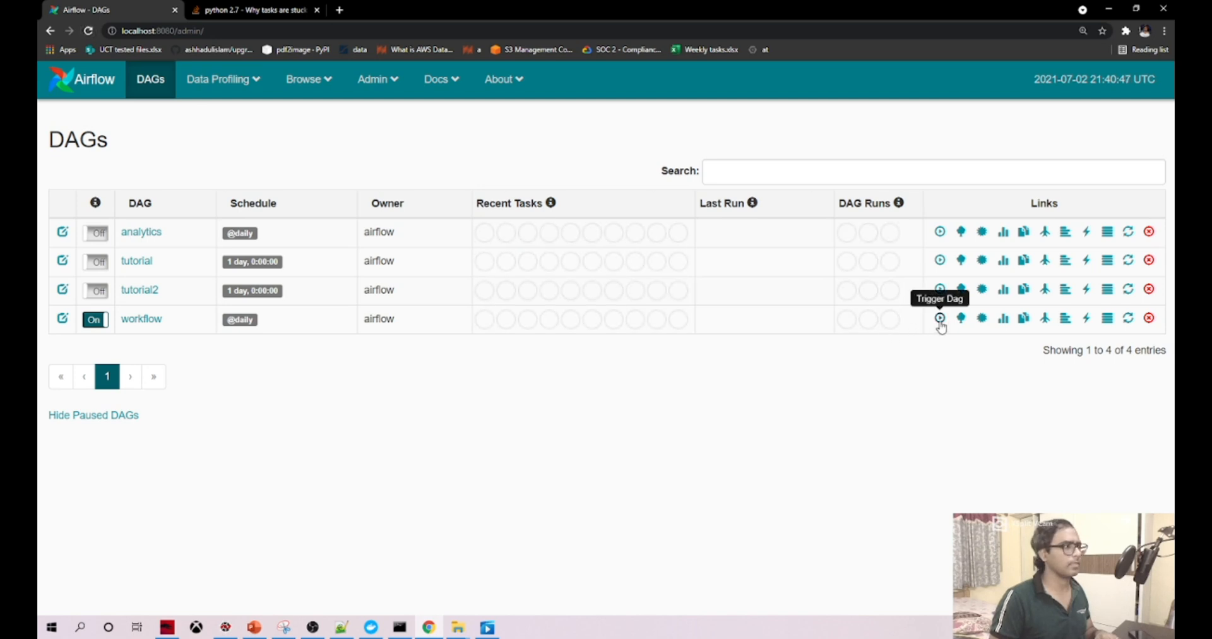
click(940, 318)
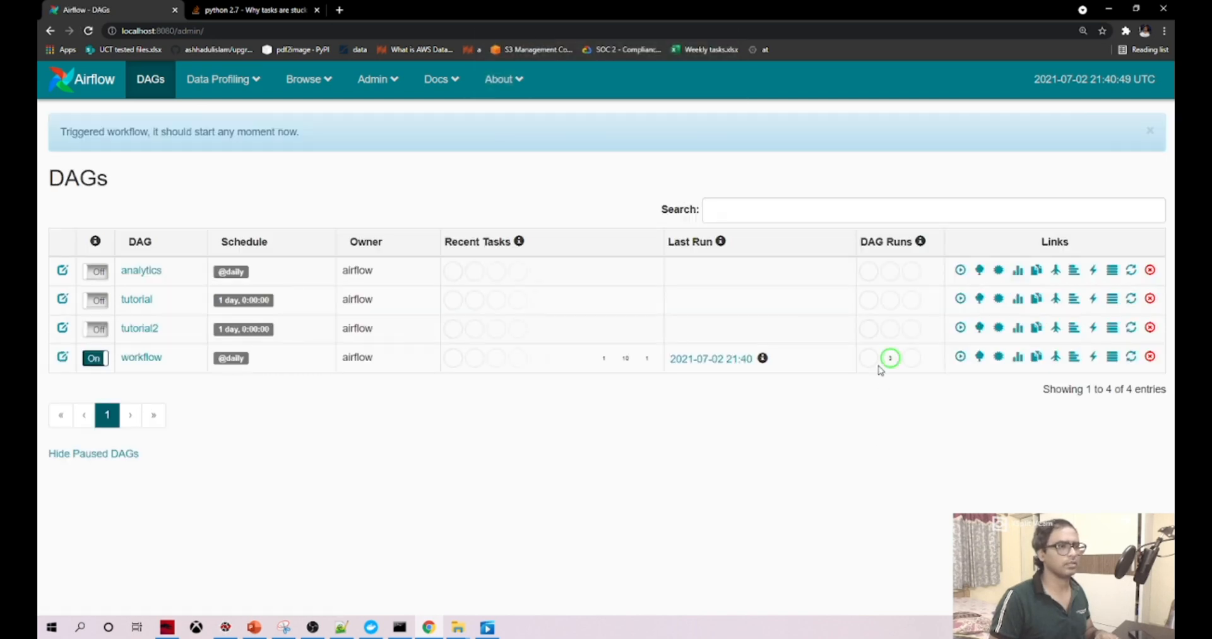
click(889, 357)
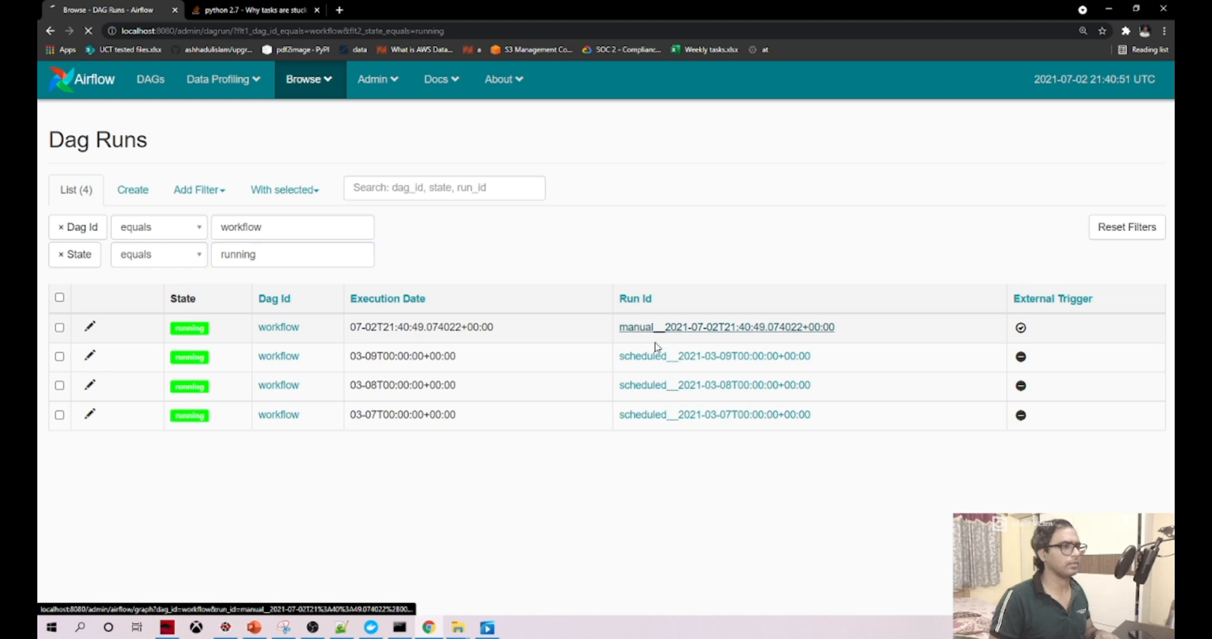
click(727, 327)
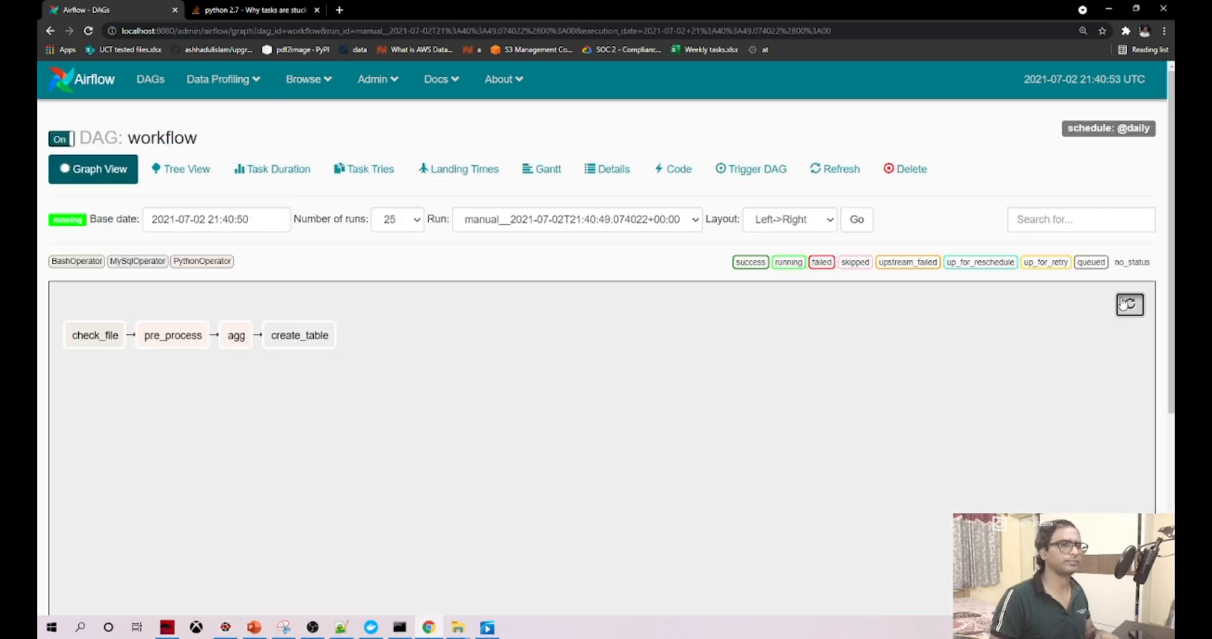
click(94, 335)
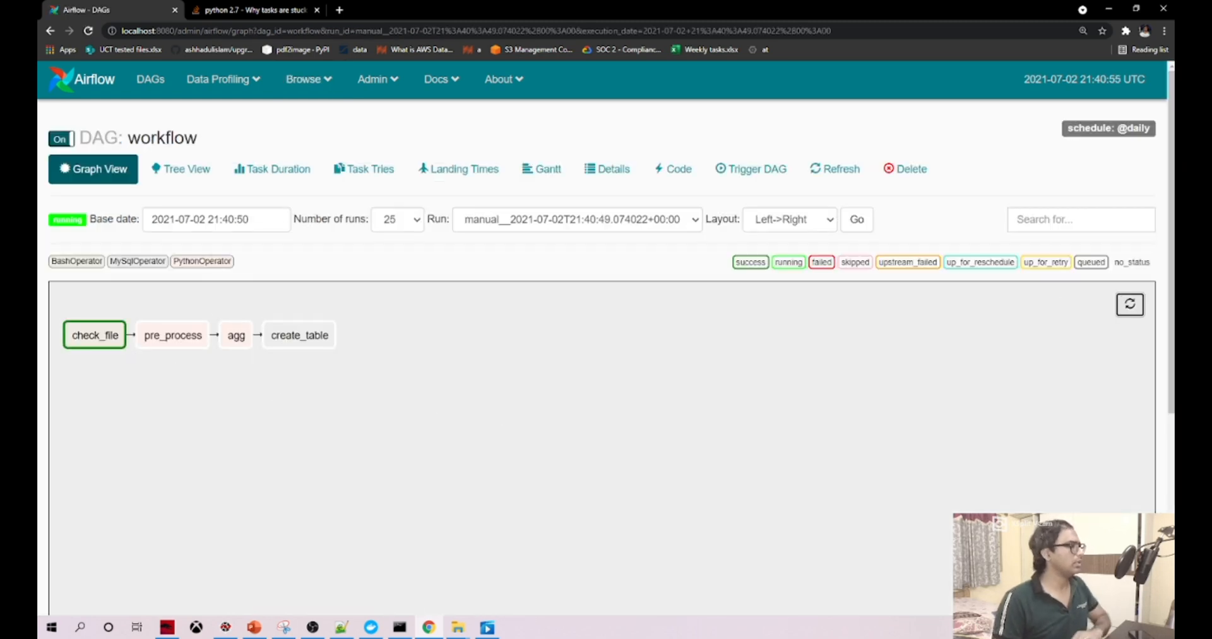
mouse_move(1148, 286)
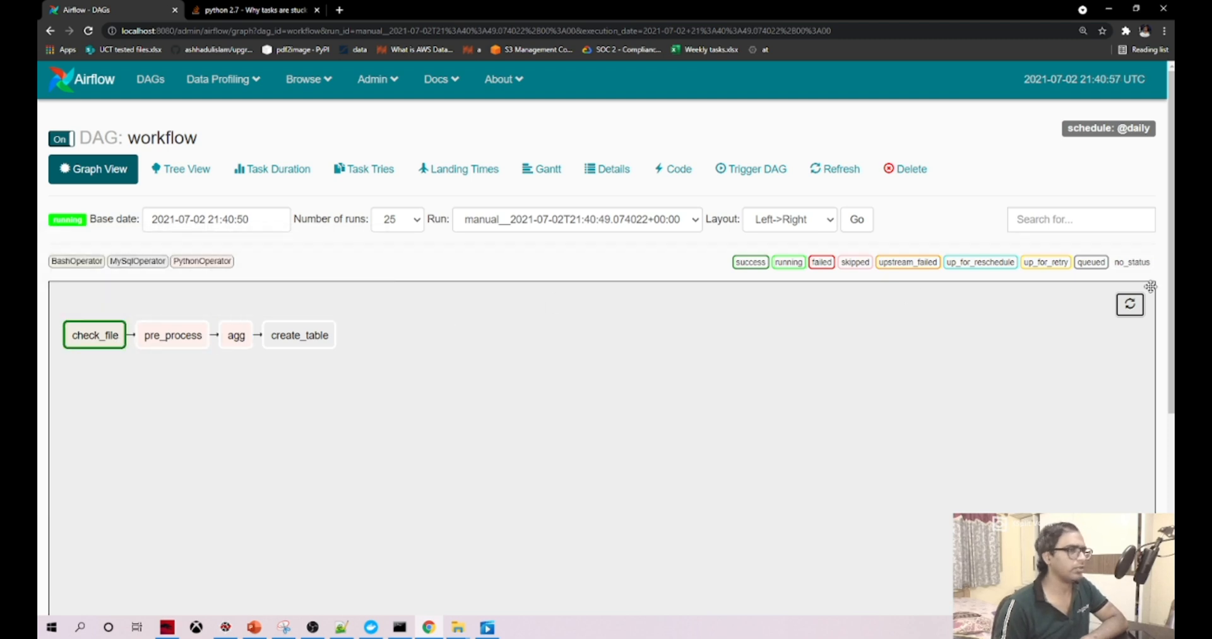
mouse_move(172, 336)
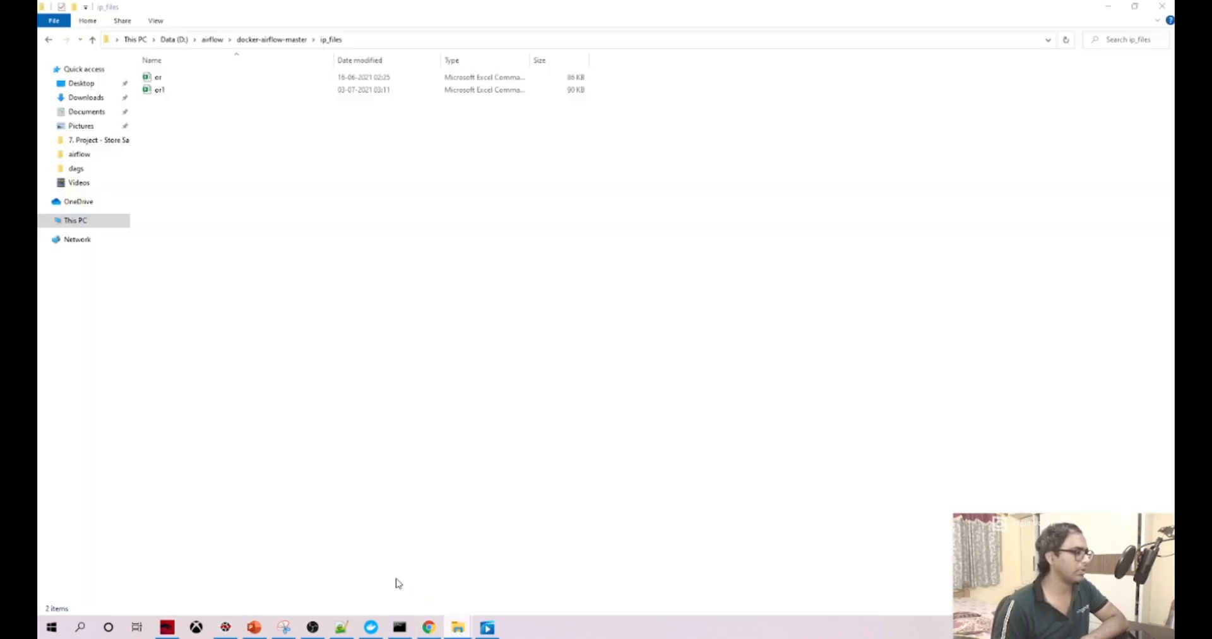
mouse_move(159, 89)
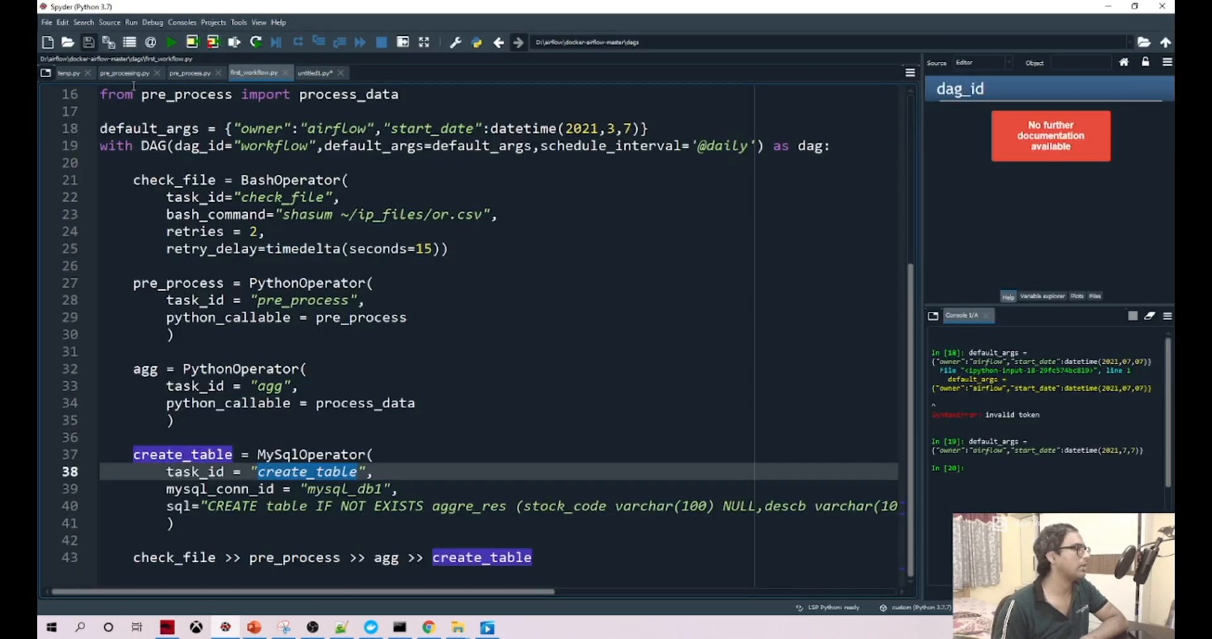
- Review pre_processing.py and pre_process.py reading or1.csv, then return to the run graph
click(124, 73)
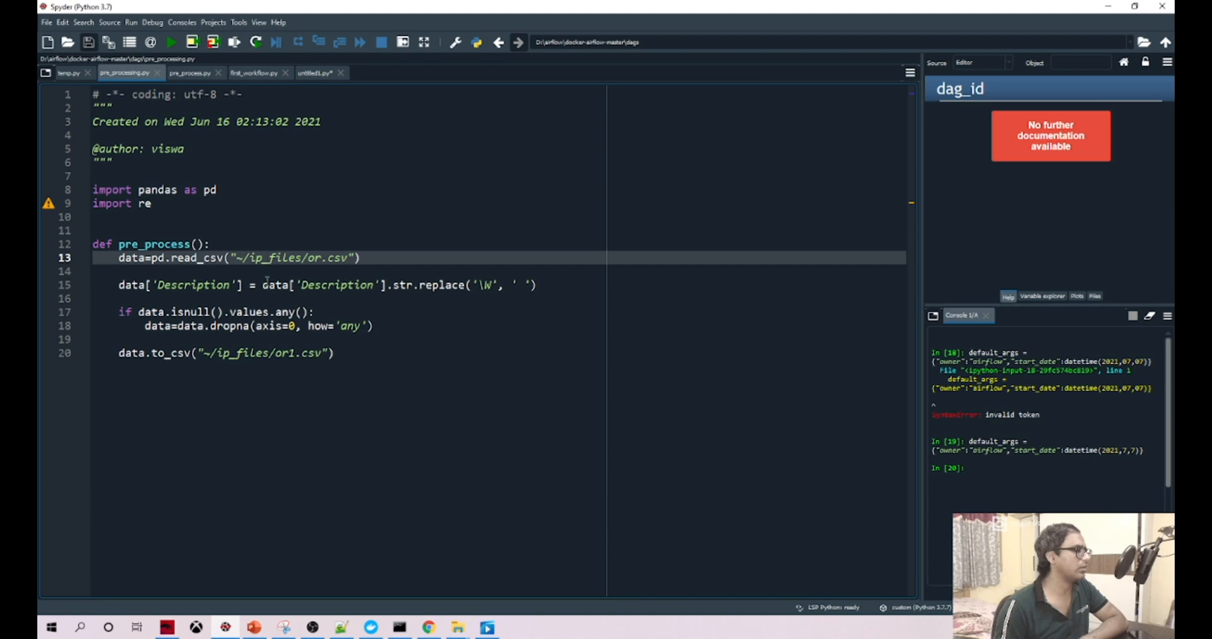
double_click(242, 353)
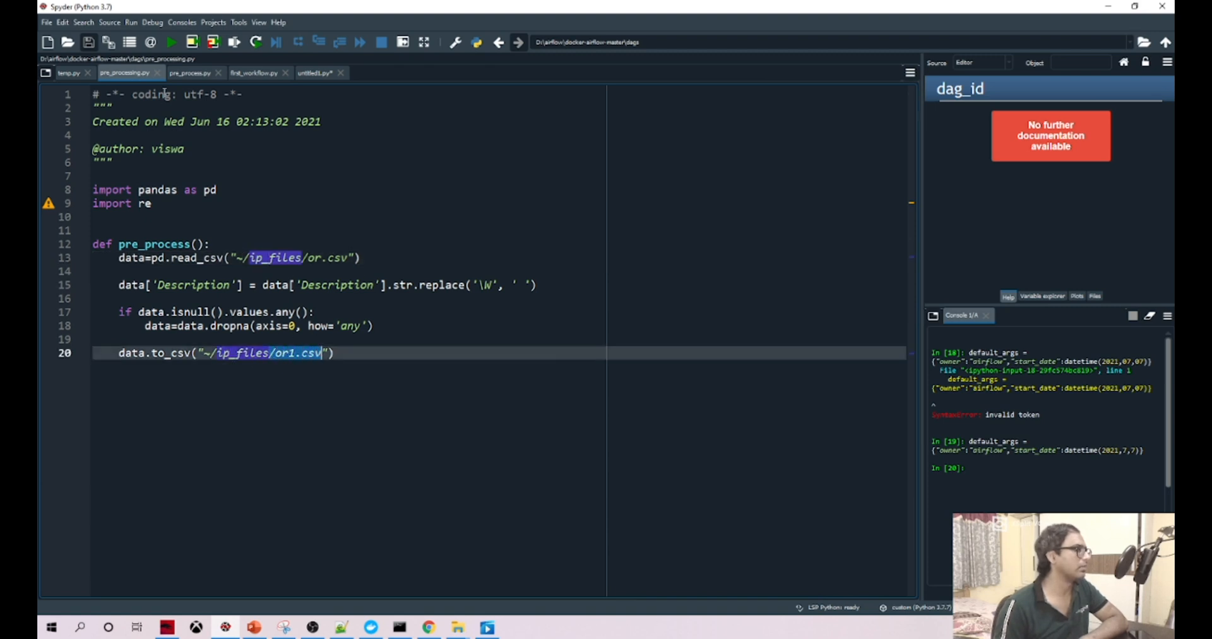
click(190, 72)
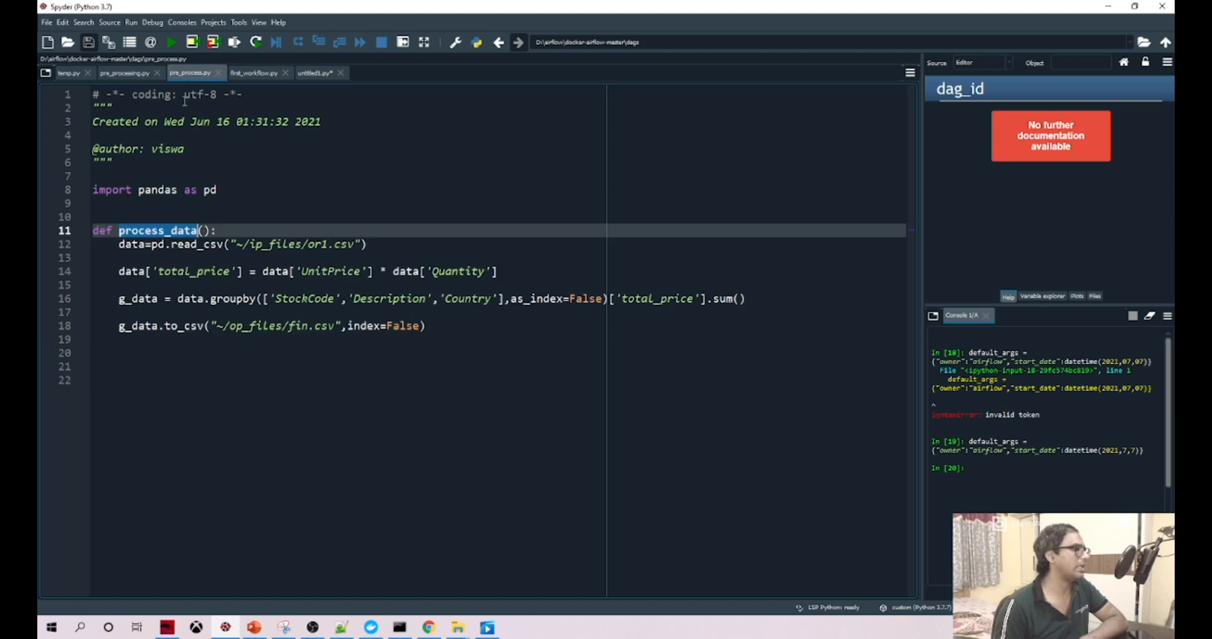
click(241, 326)
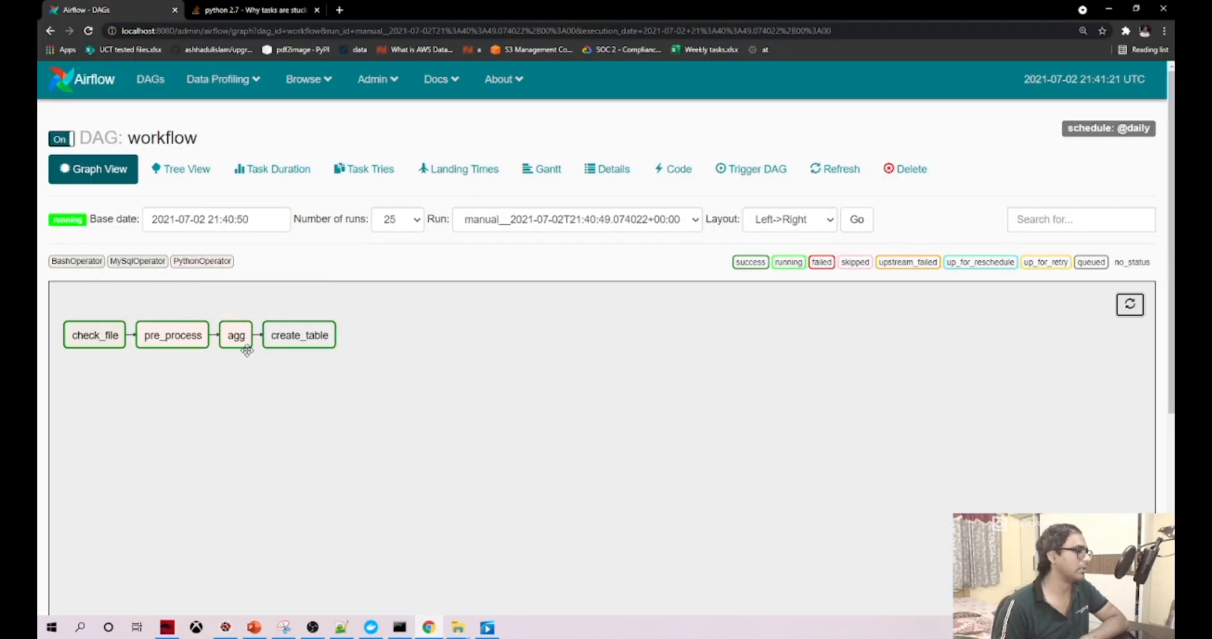
mouse_move(300, 335)
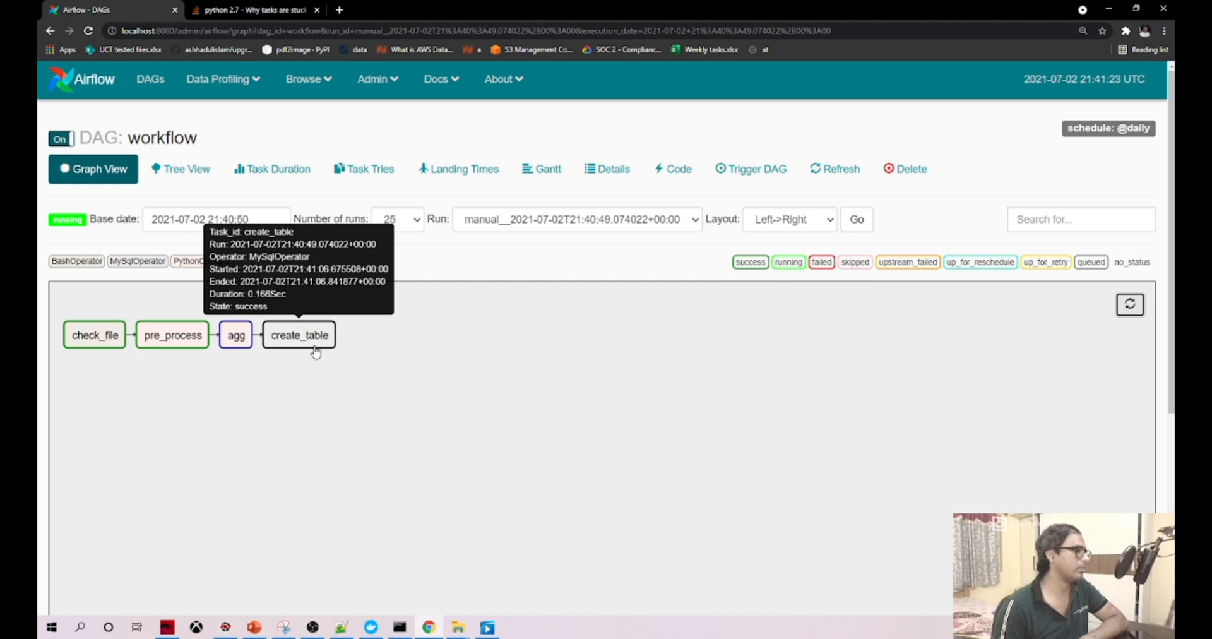
mouse_move(457, 627)
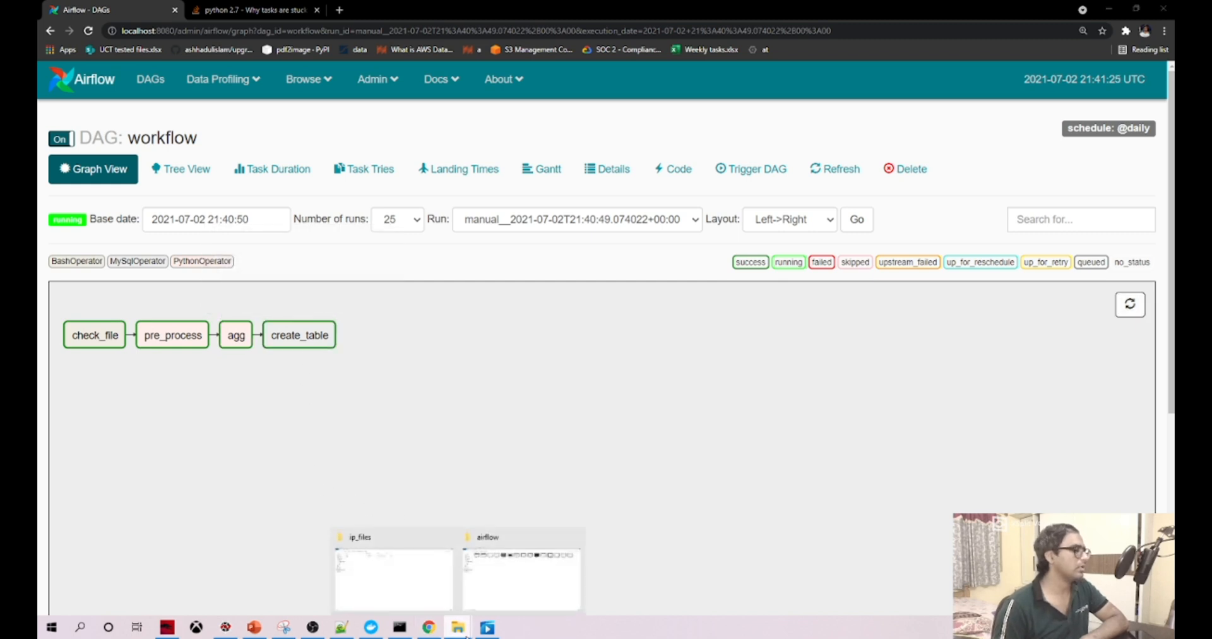
- Check op_files under docker-airflow-master for the fin output, then return to the Airflow graph
click(393, 578)
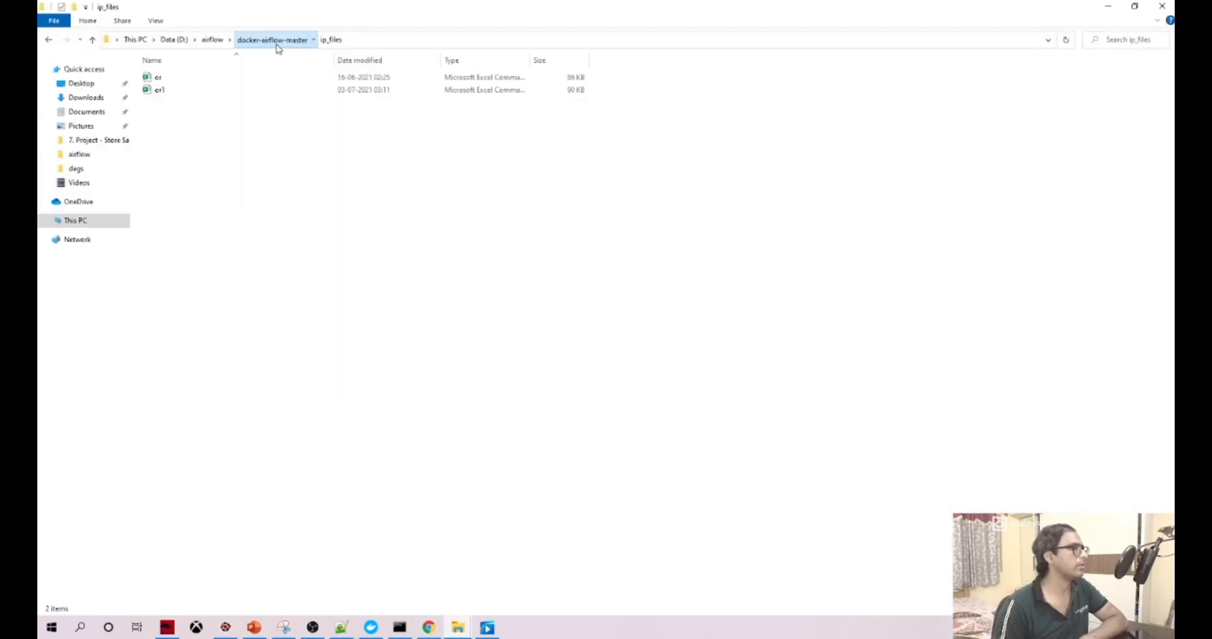
click(330, 39)
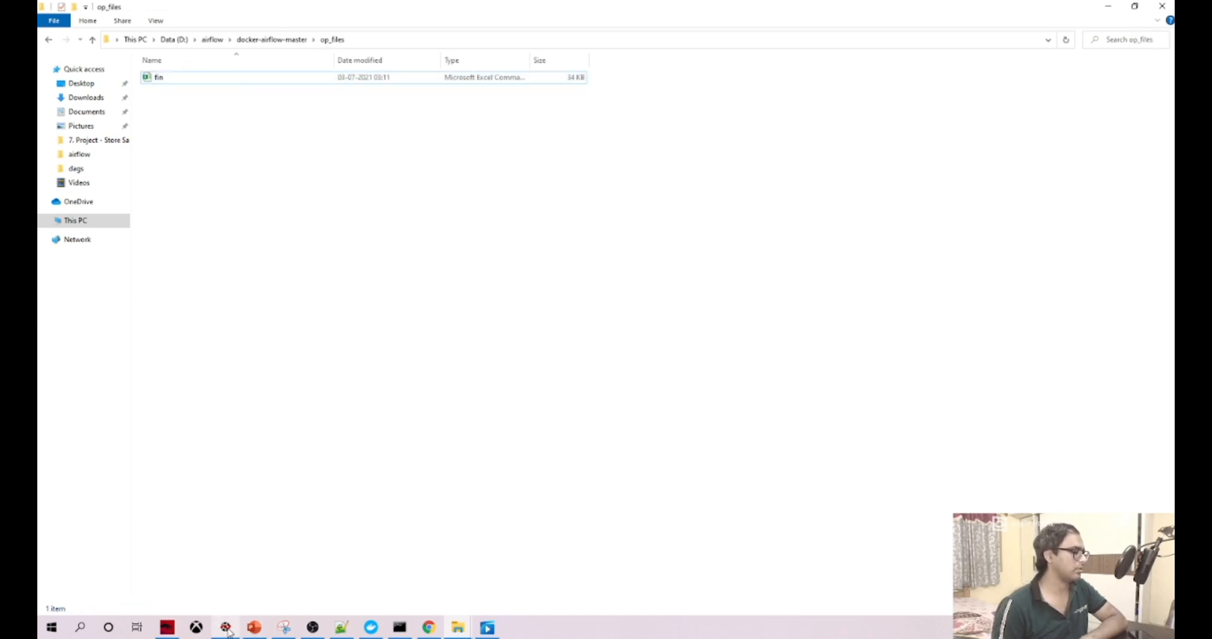
click(428, 627)
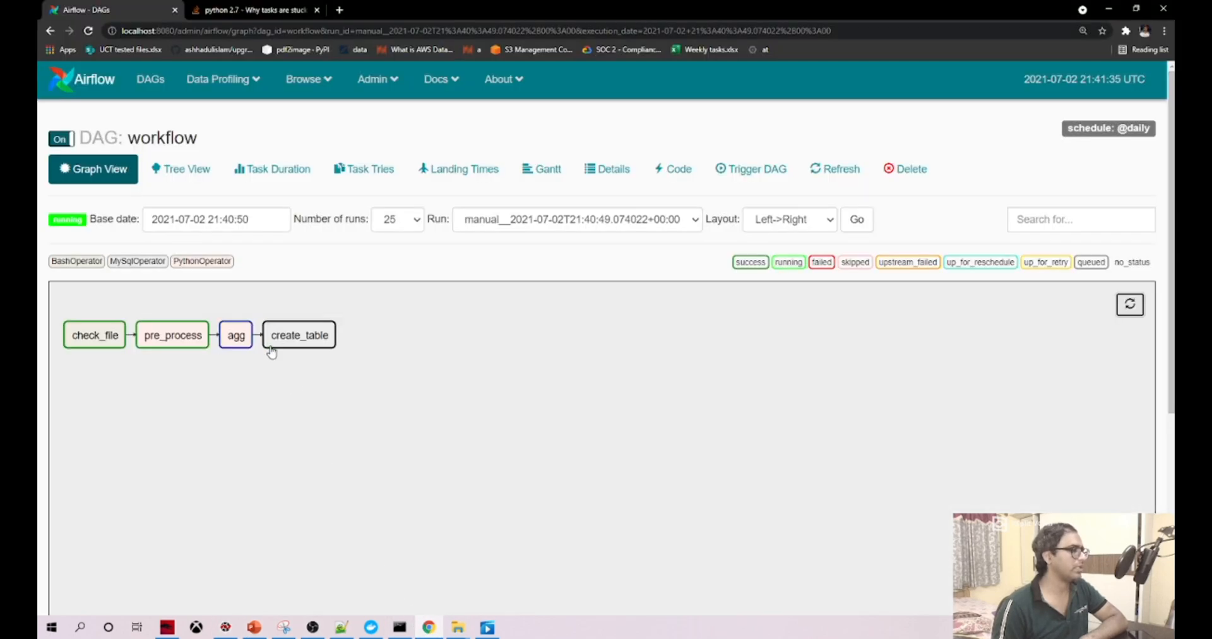
mouse_move(299, 335)
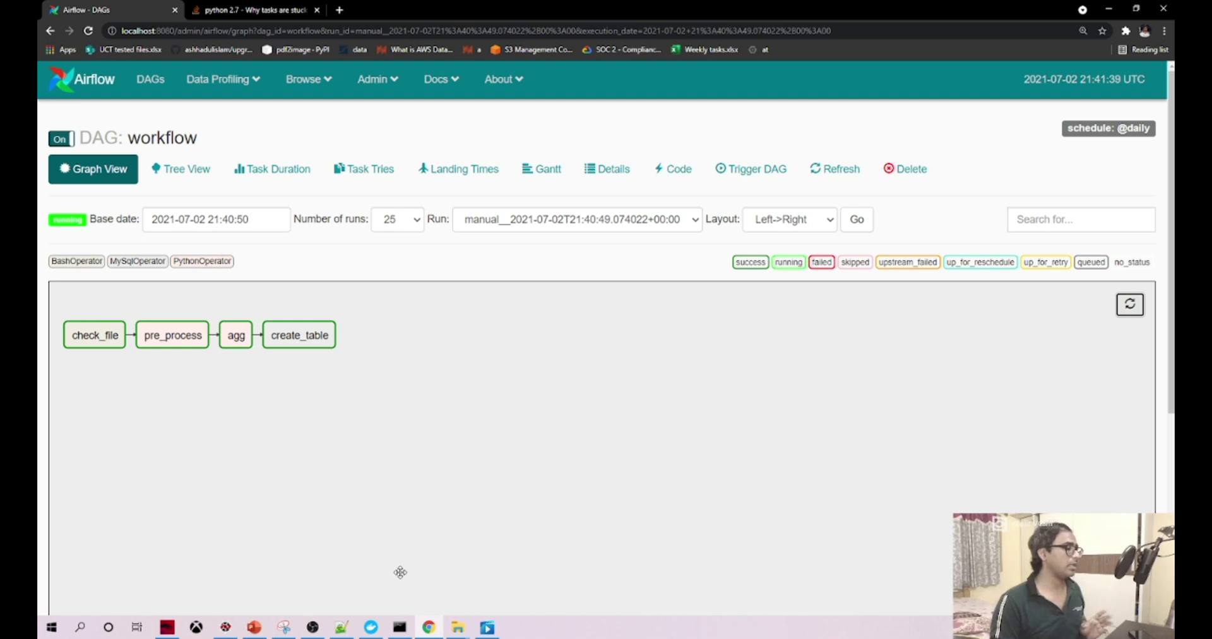
mouse_move(366, 588)
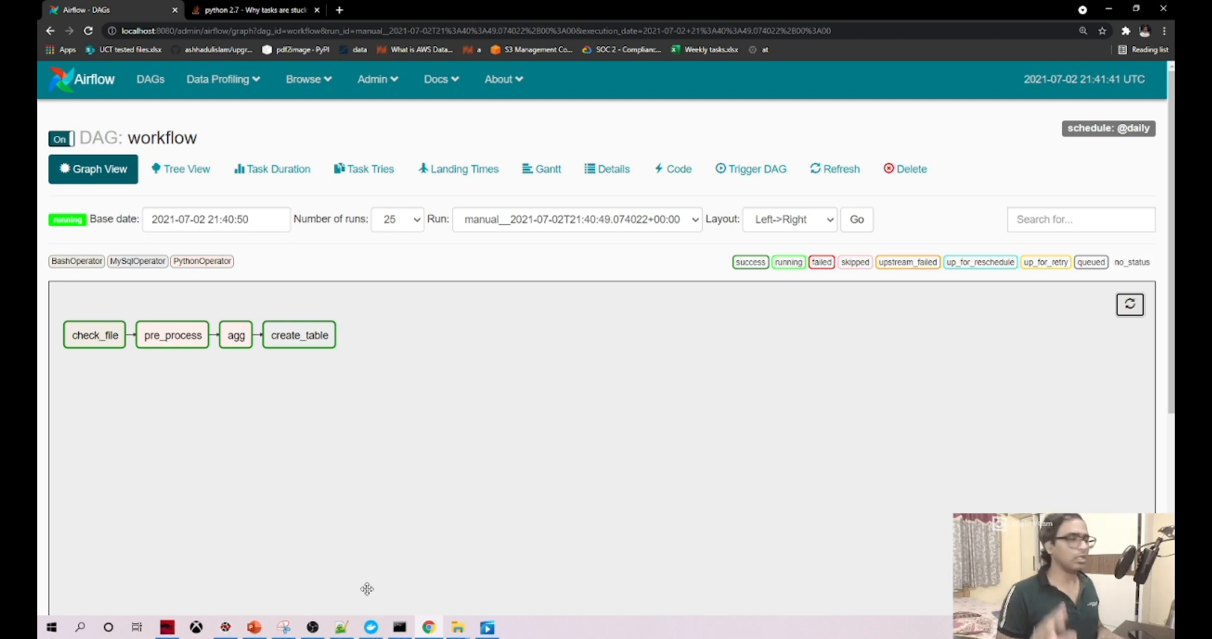
mouse_move(373, 607)
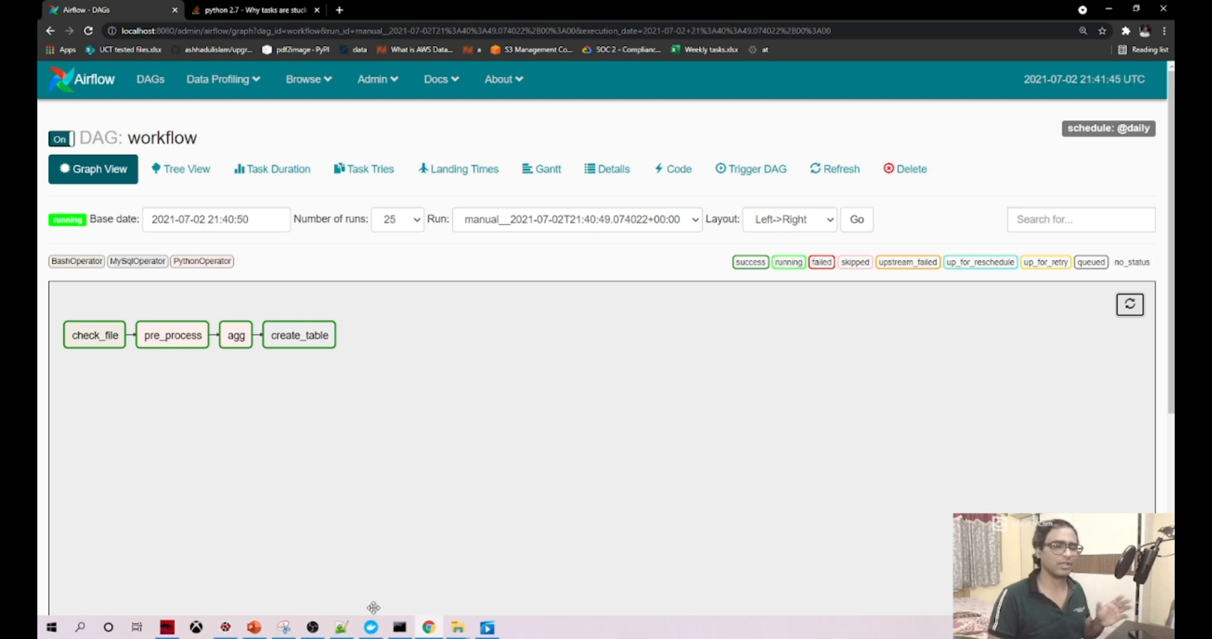
click(340, 628)
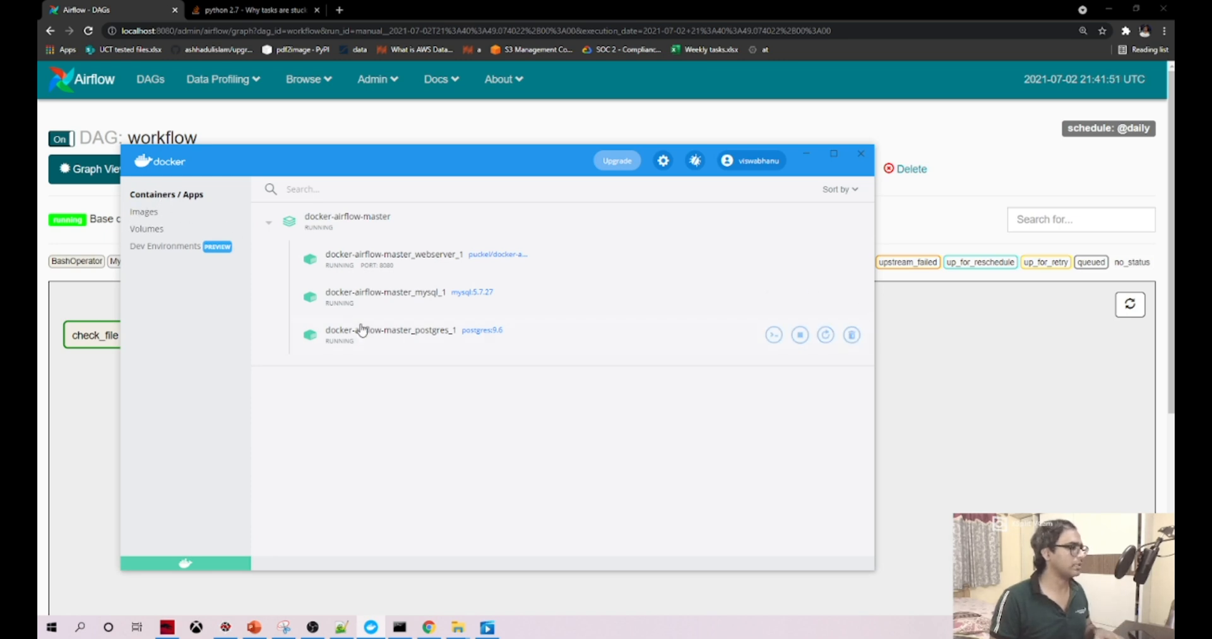
mouse_move(775, 297)
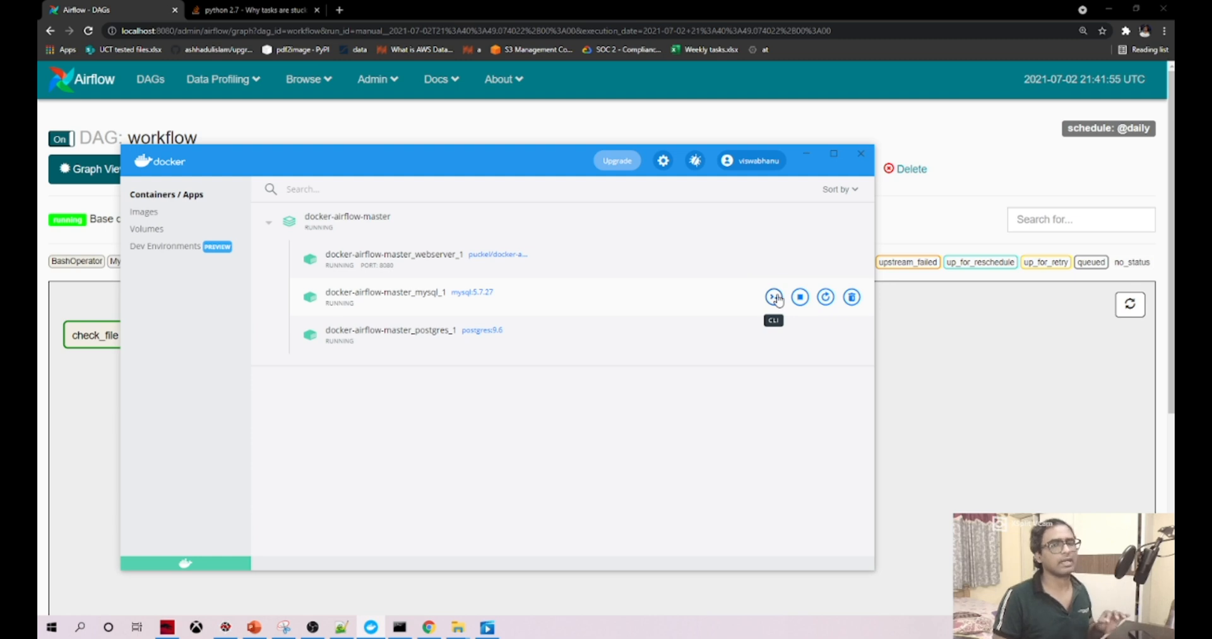
mouse_move(652, 254)
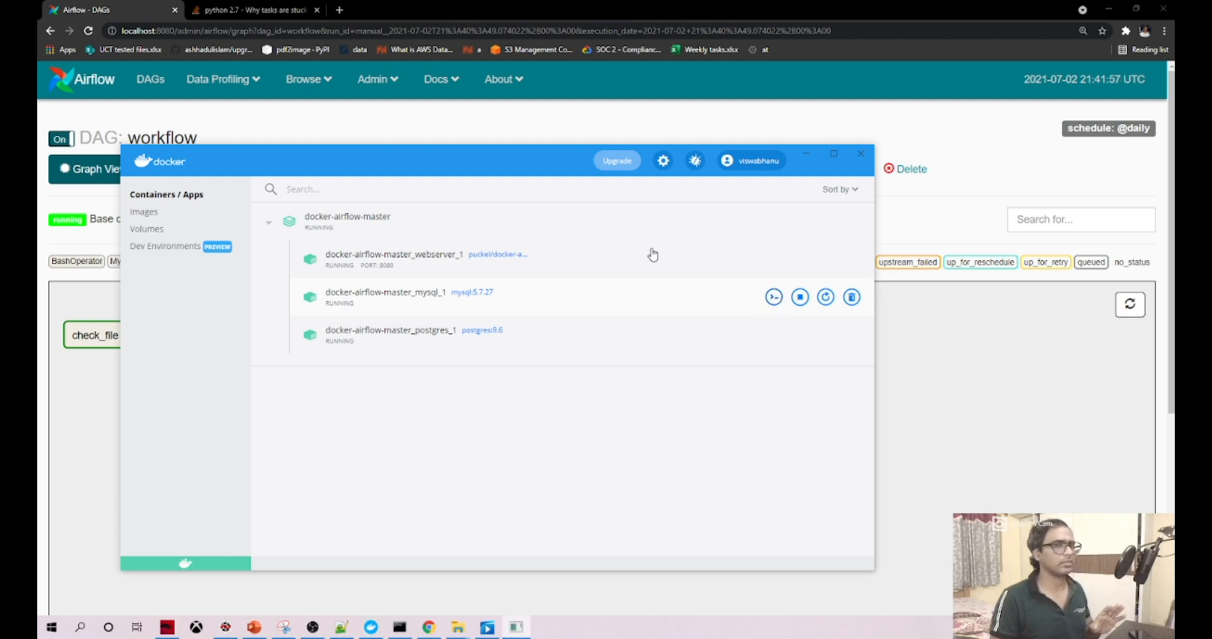
- Open the MySQL container CLI, log in with mysql -u root -p, and type use mysql
click(773, 297)
text(mysql)
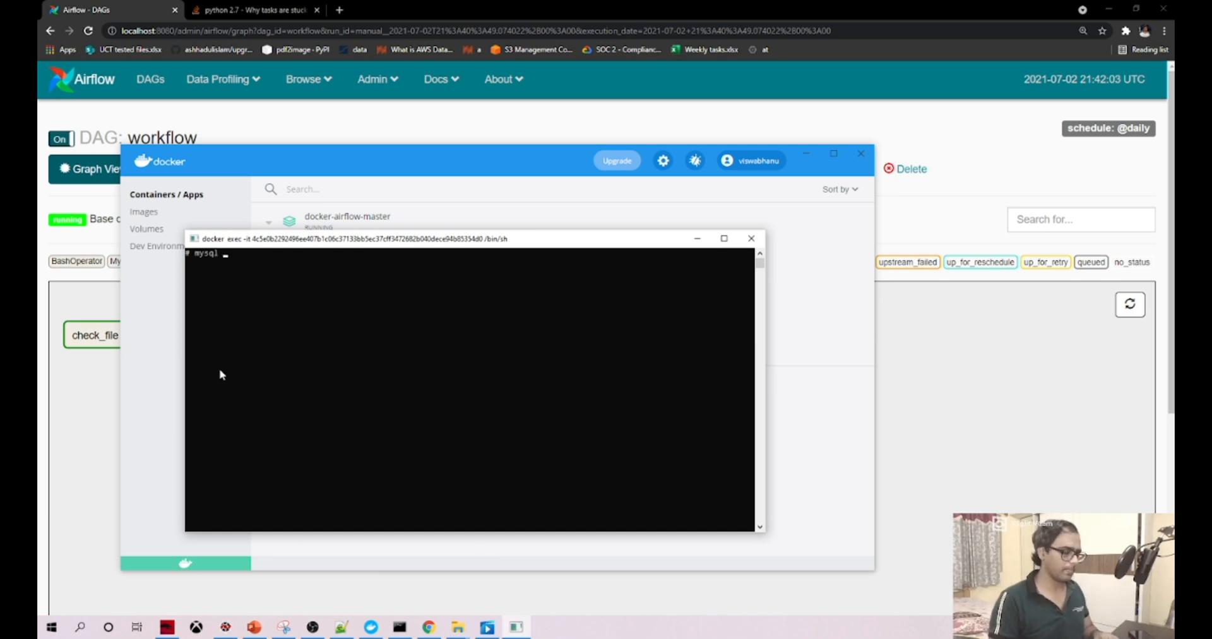
text(-u)
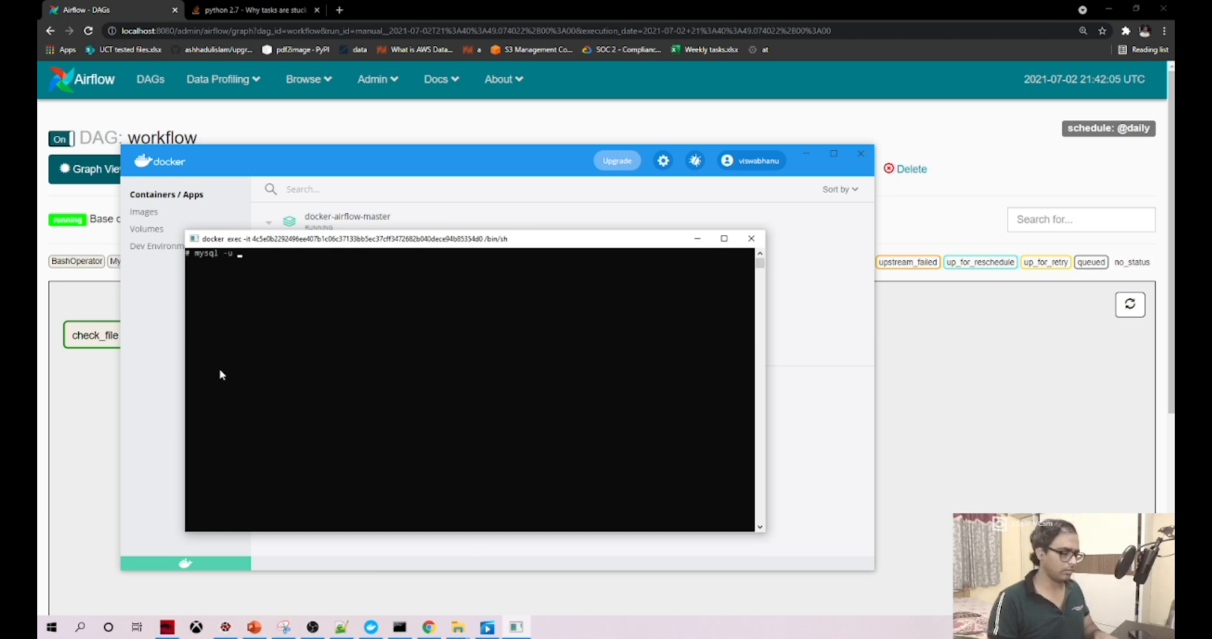
text(root -p)
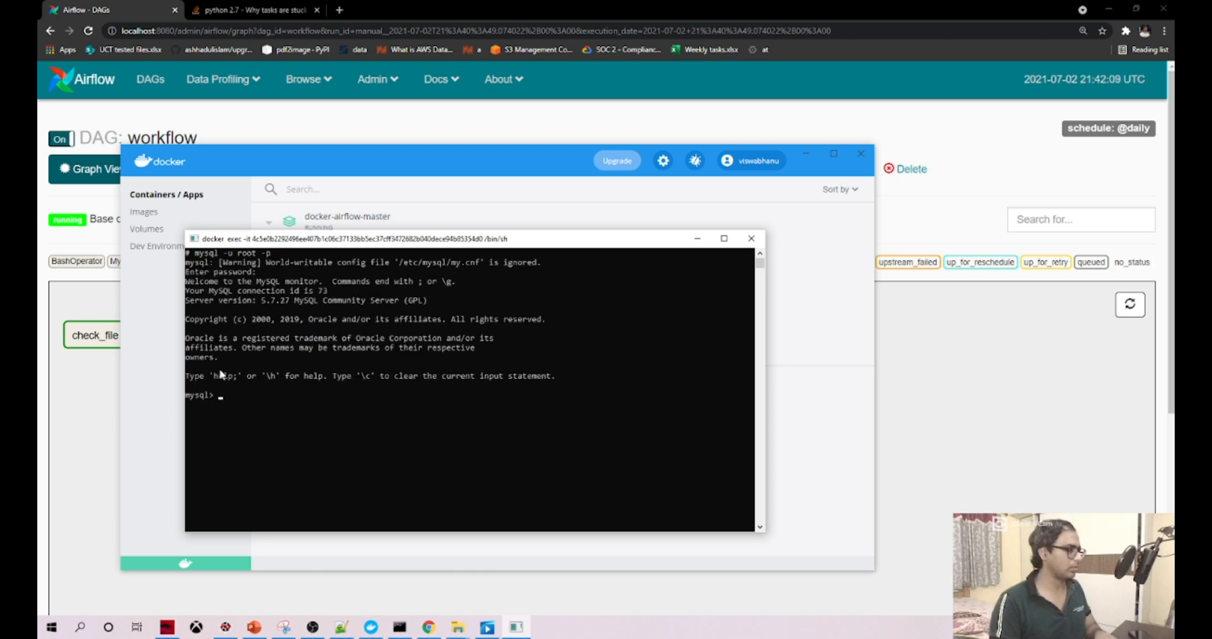
text(u)
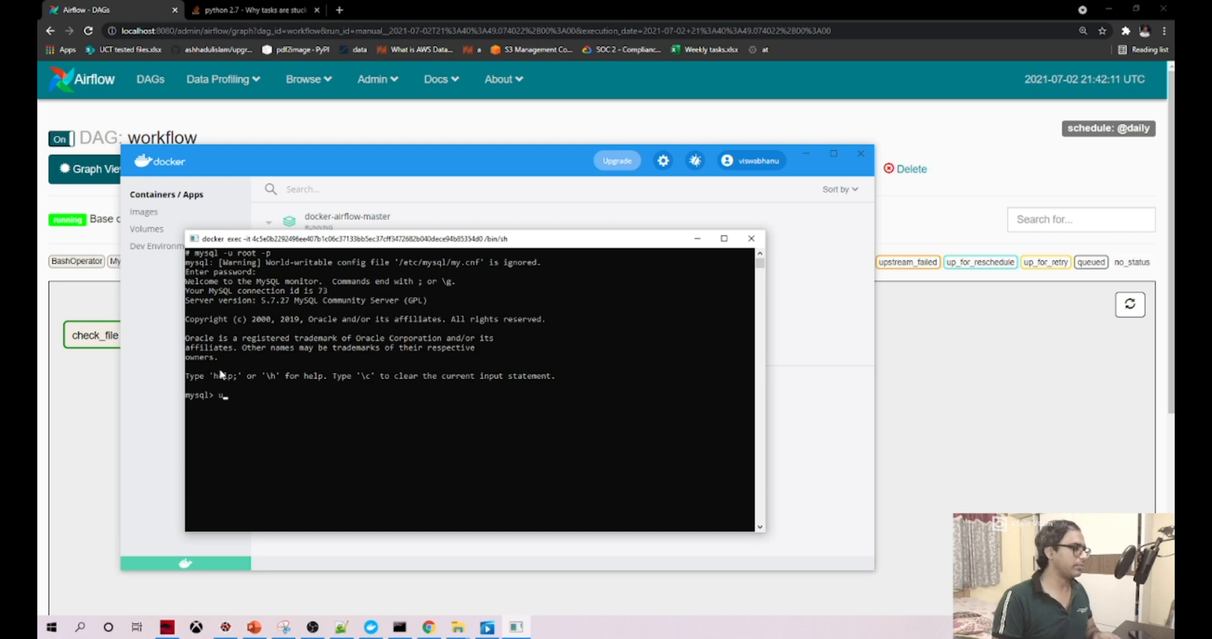
text(se mysql)
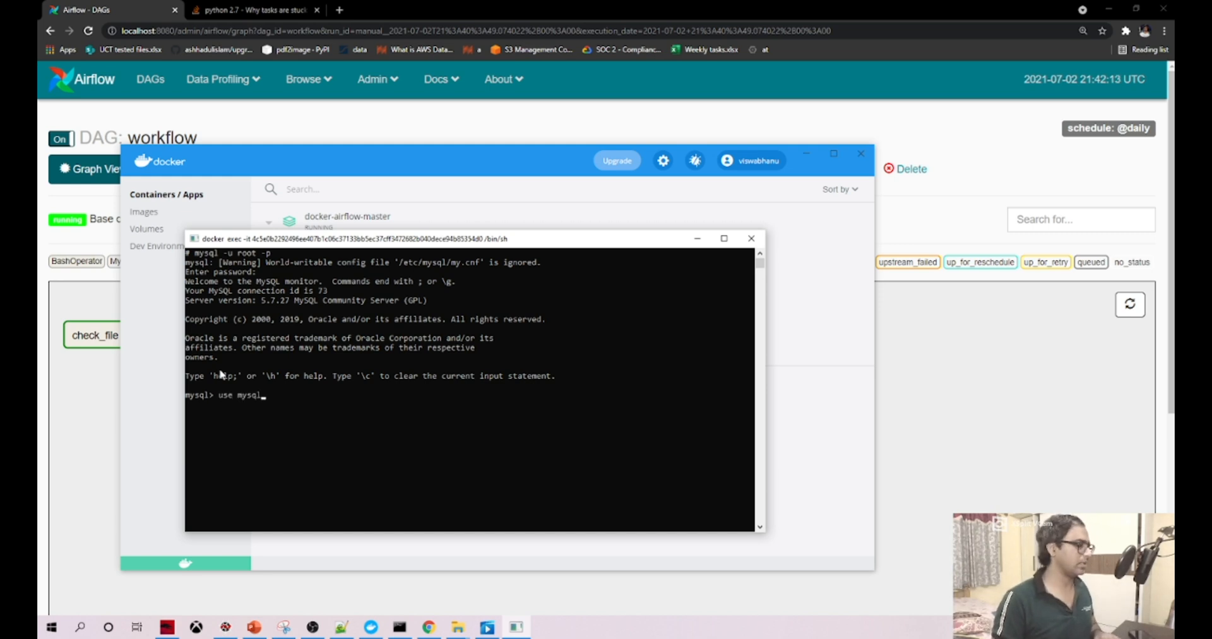
text(se)
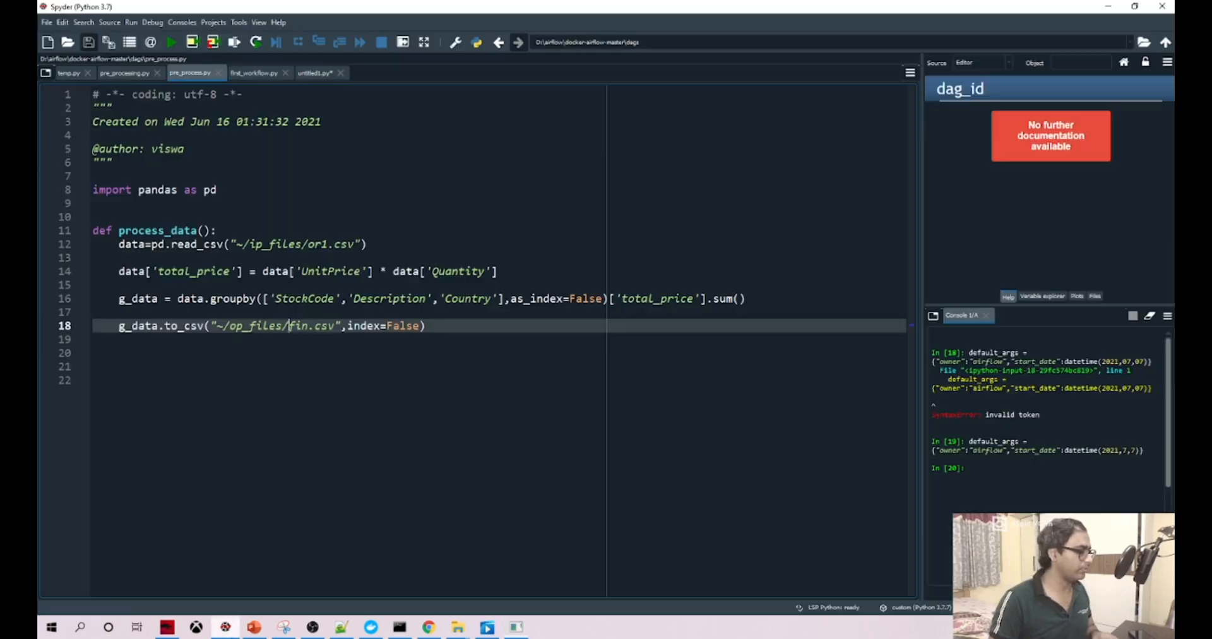
- Review process_data in pre_process.py, which writes grouped totals to op_files fin.csv
click(253, 73)
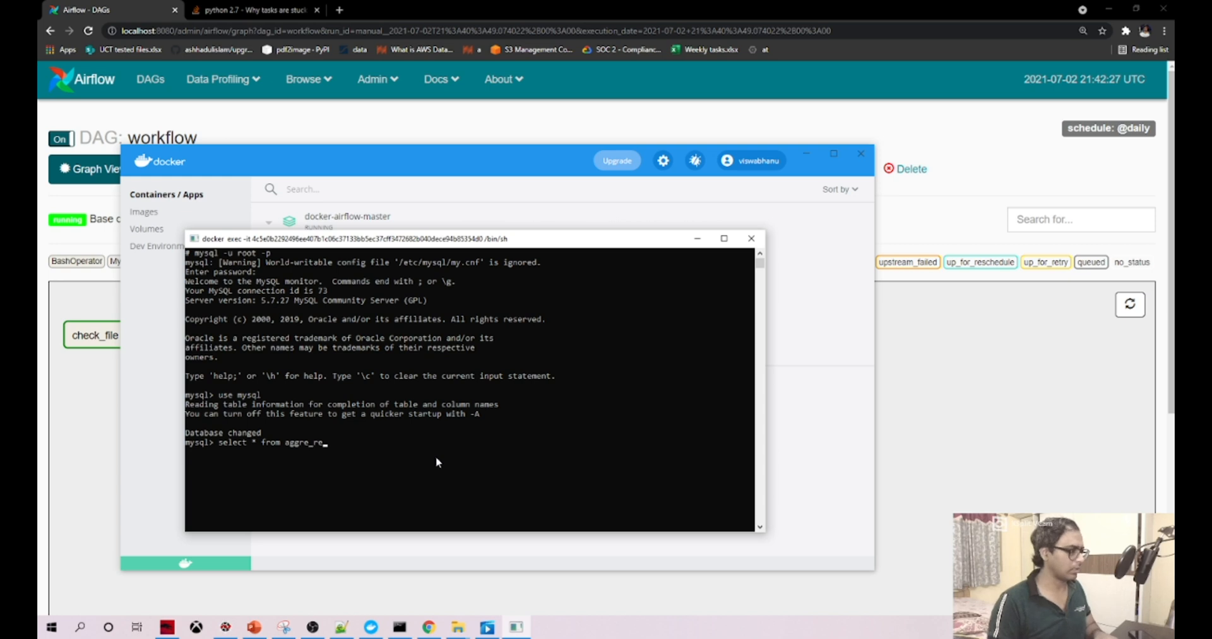
- Run use mysql to switch databases and begin typing select * from aggre_res
key(Return)
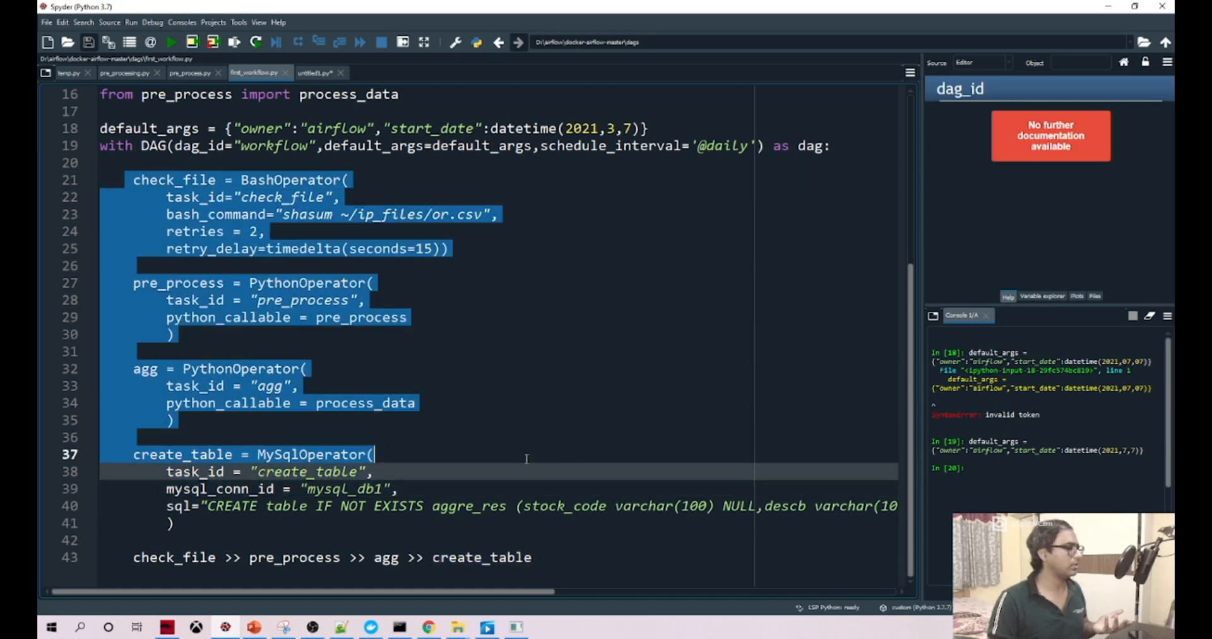
- Review the check_file, pre_process, agg and create_table task chain in first_workflow.py
click(255, 231)
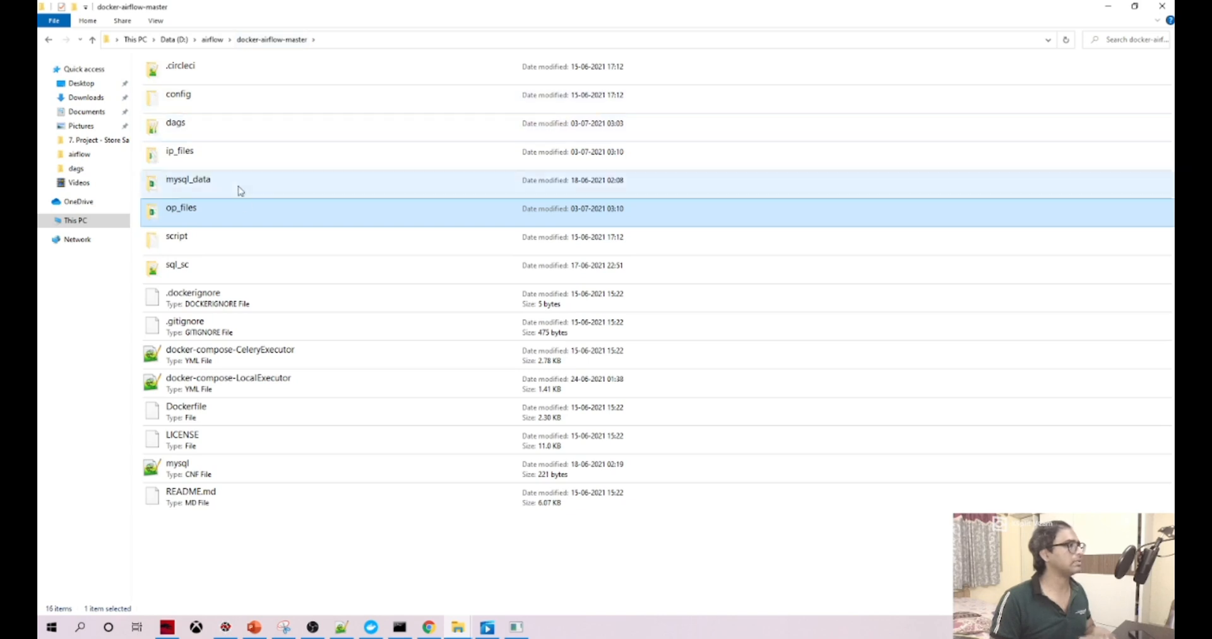
- Bring up Docker Desktop's running-container list over File Explorer and hover the webserver container
double_click(179, 150)
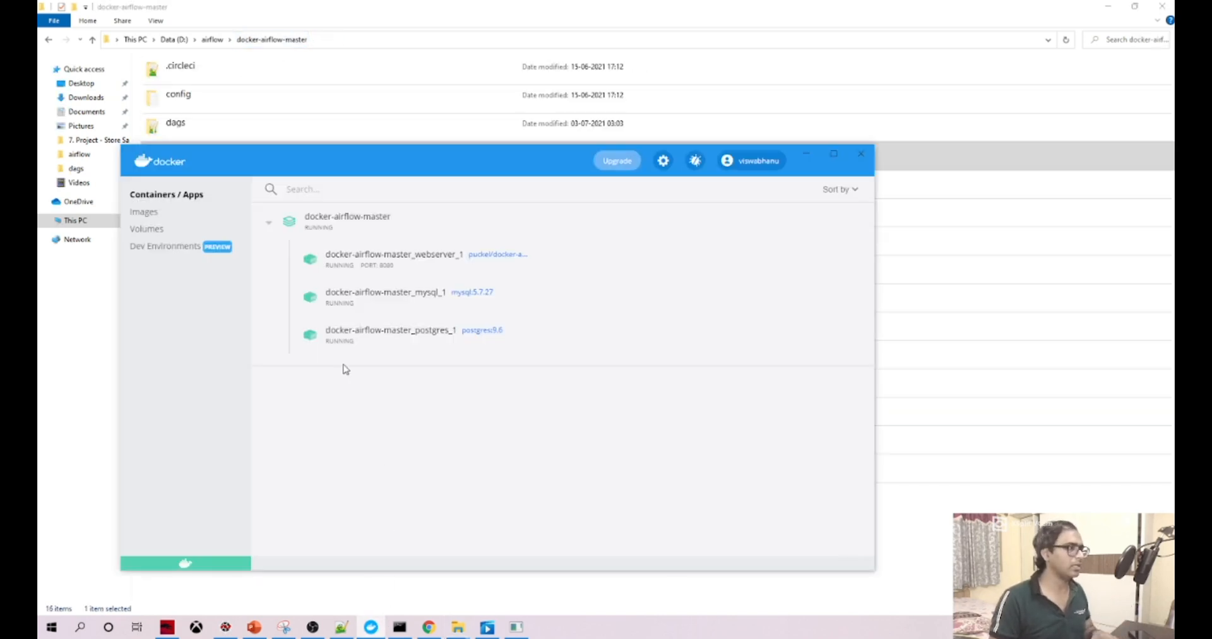
mouse_move(455, 258)
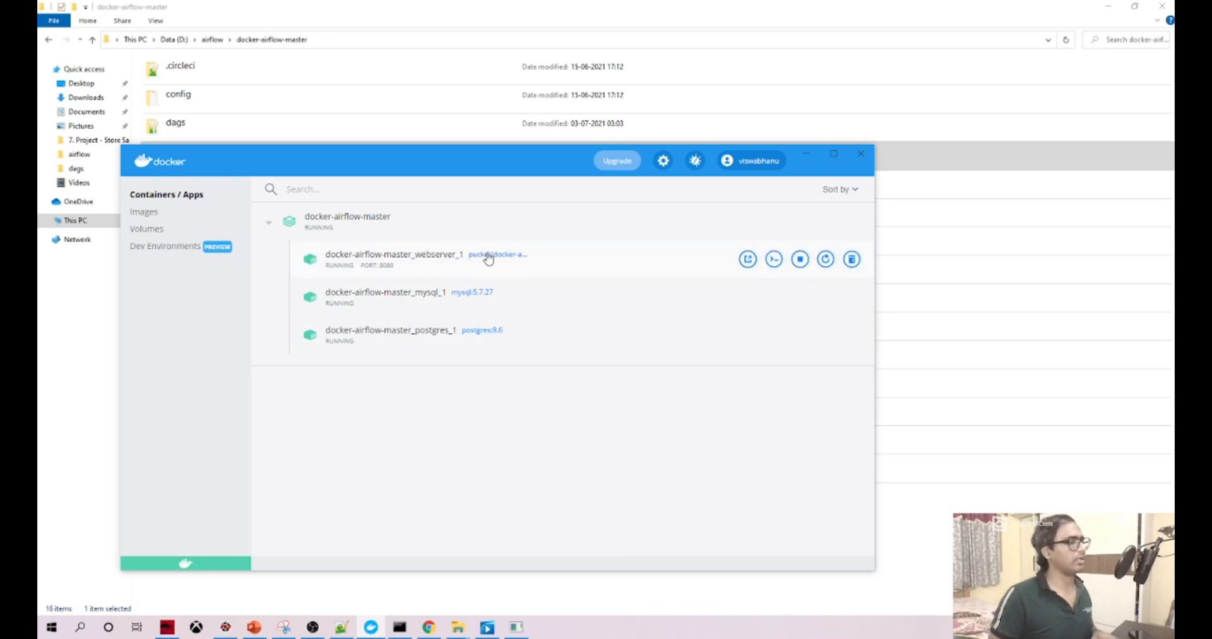
mouse_move(390, 258)
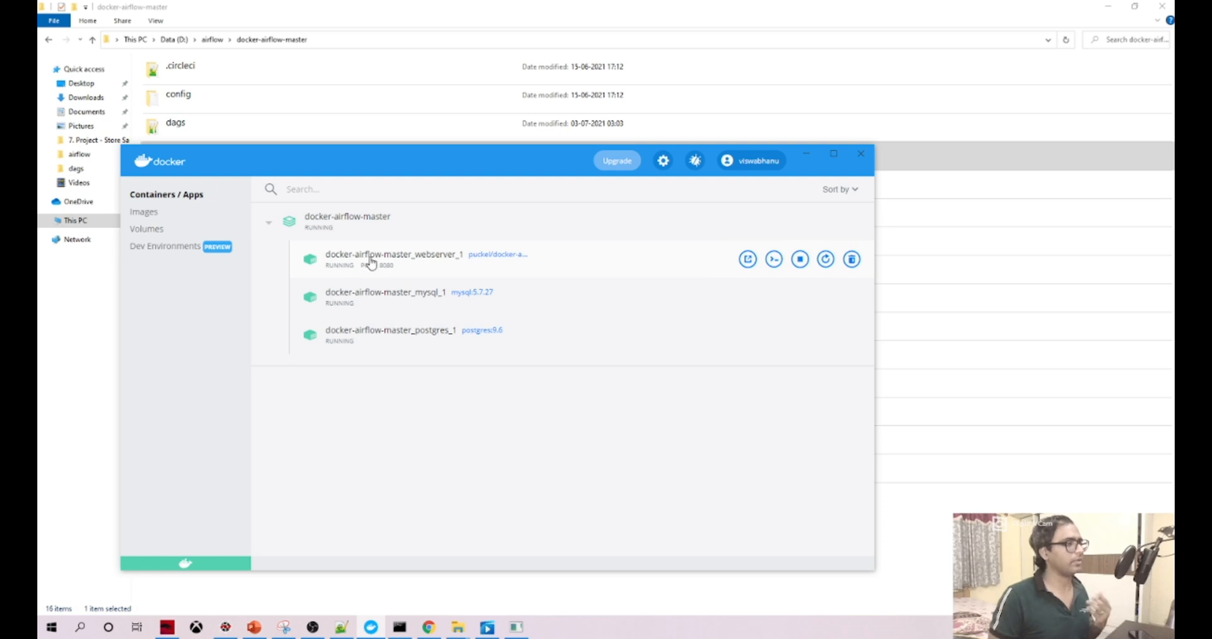
mouse_move(772, 259)
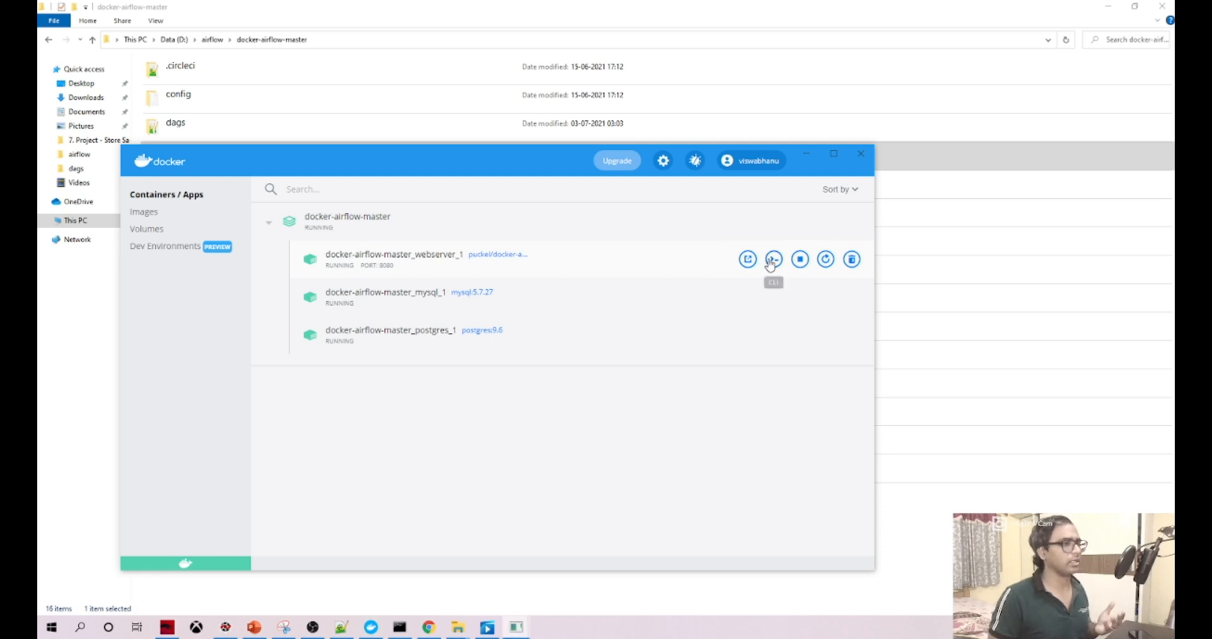
- In the webserver container shell, run ls, enter dags, then navigate back up toward ip_files
click(773, 259)
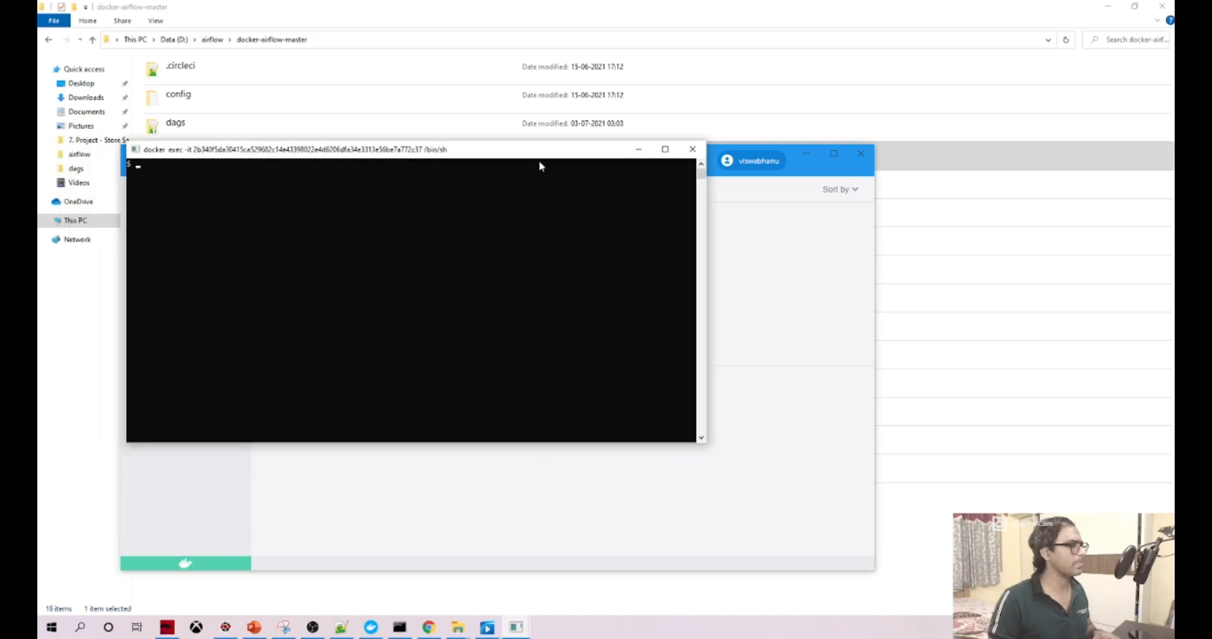
text(ls)
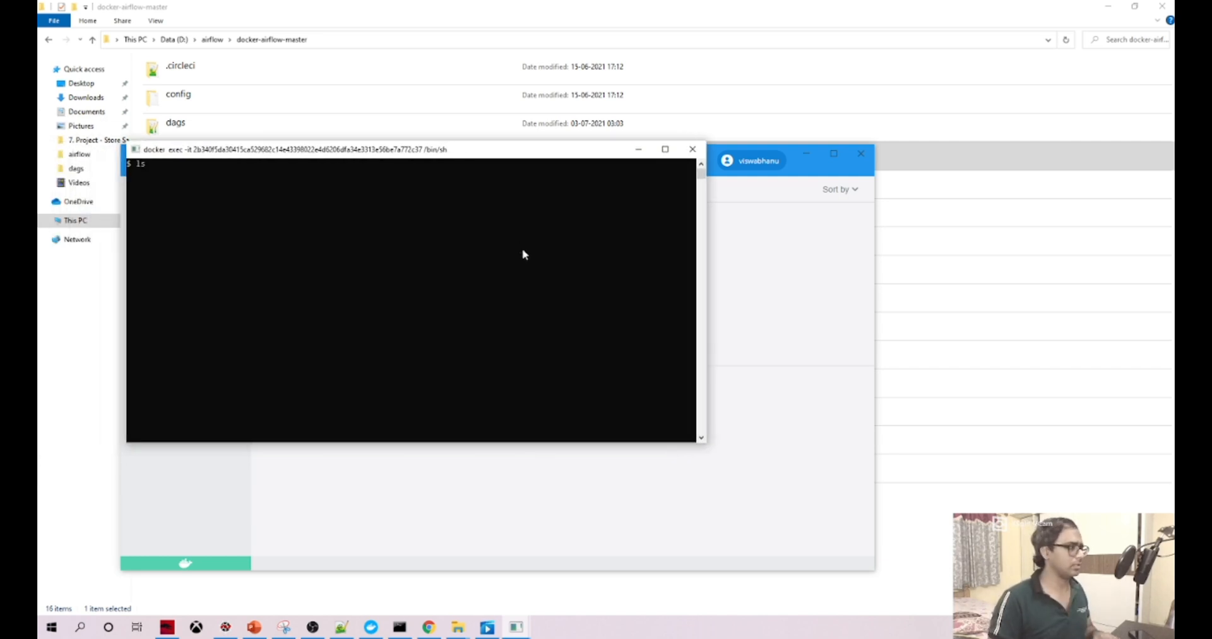
key(Return)
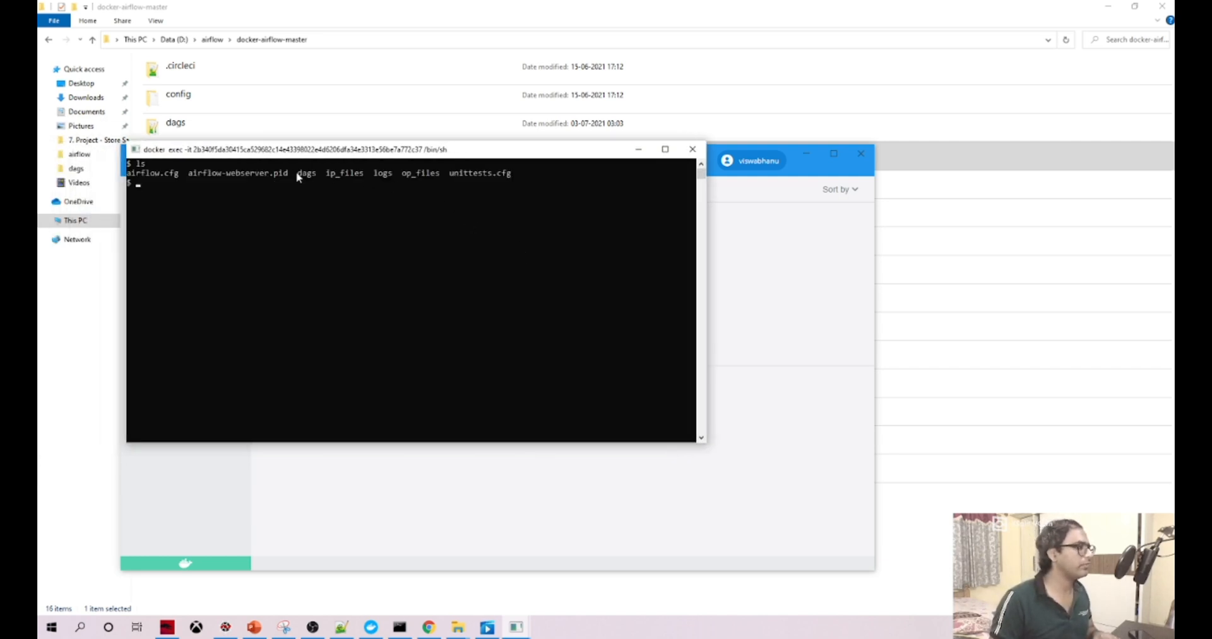
drag(294, 173, 364, 172)
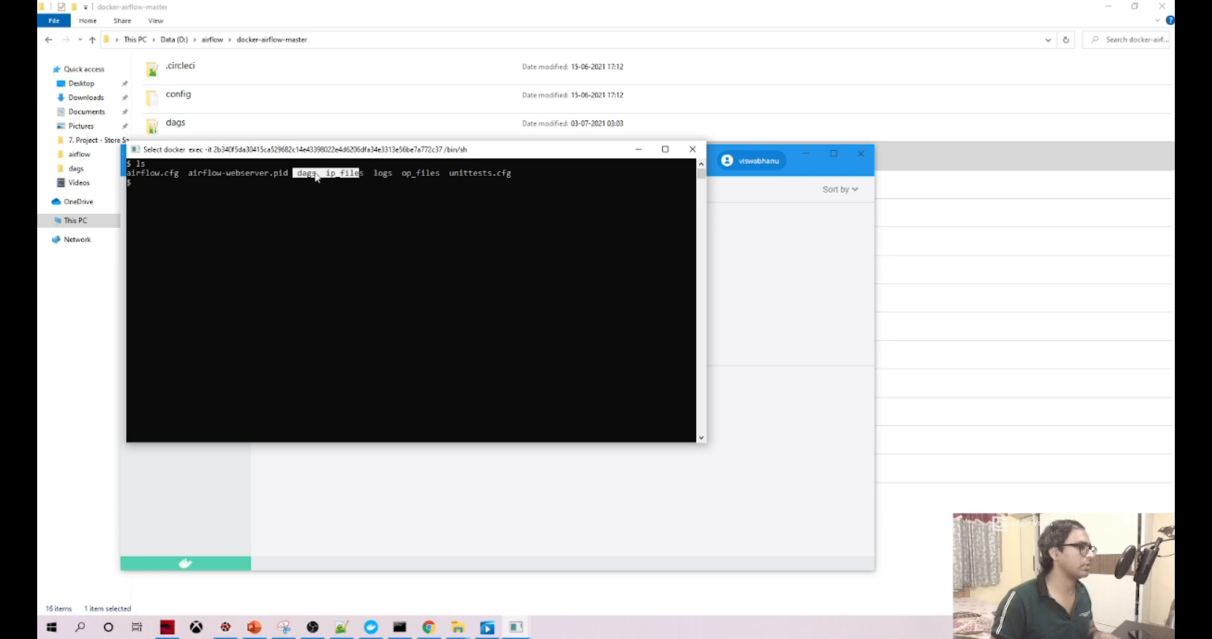
text(cd dag)
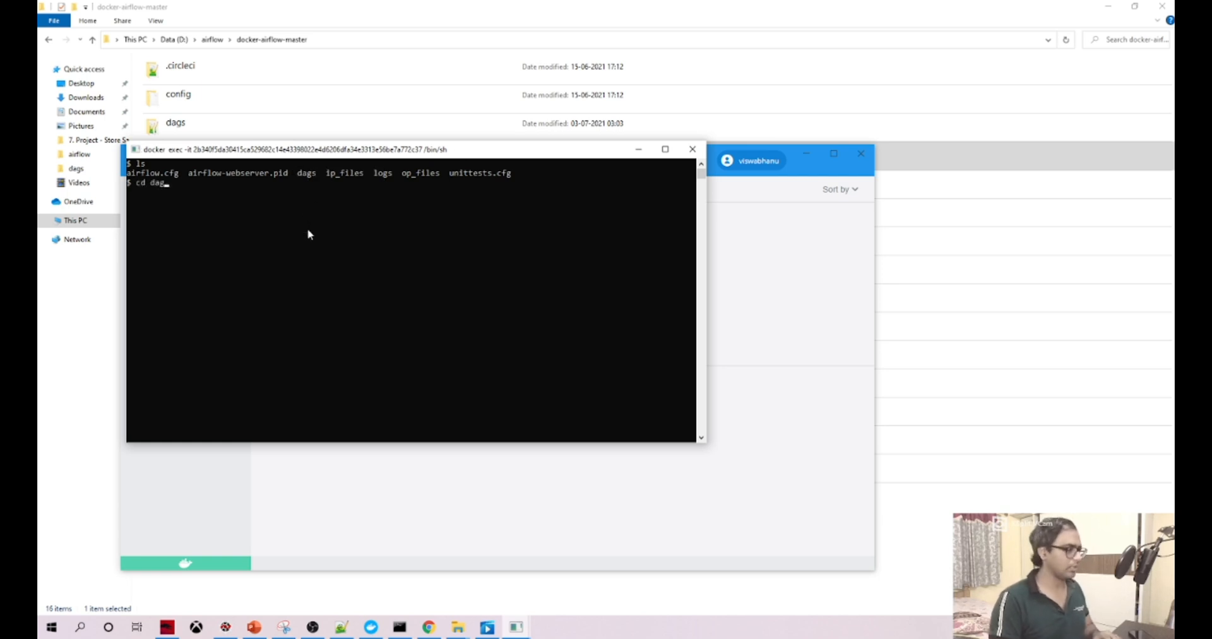
key(Return)
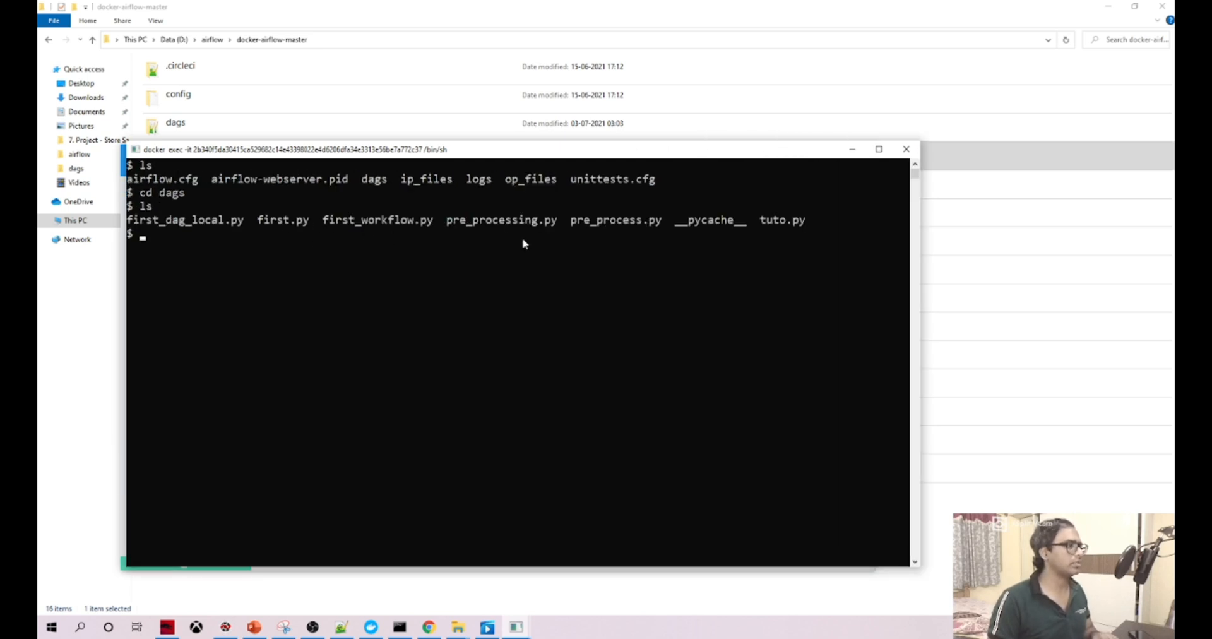
text(cd)
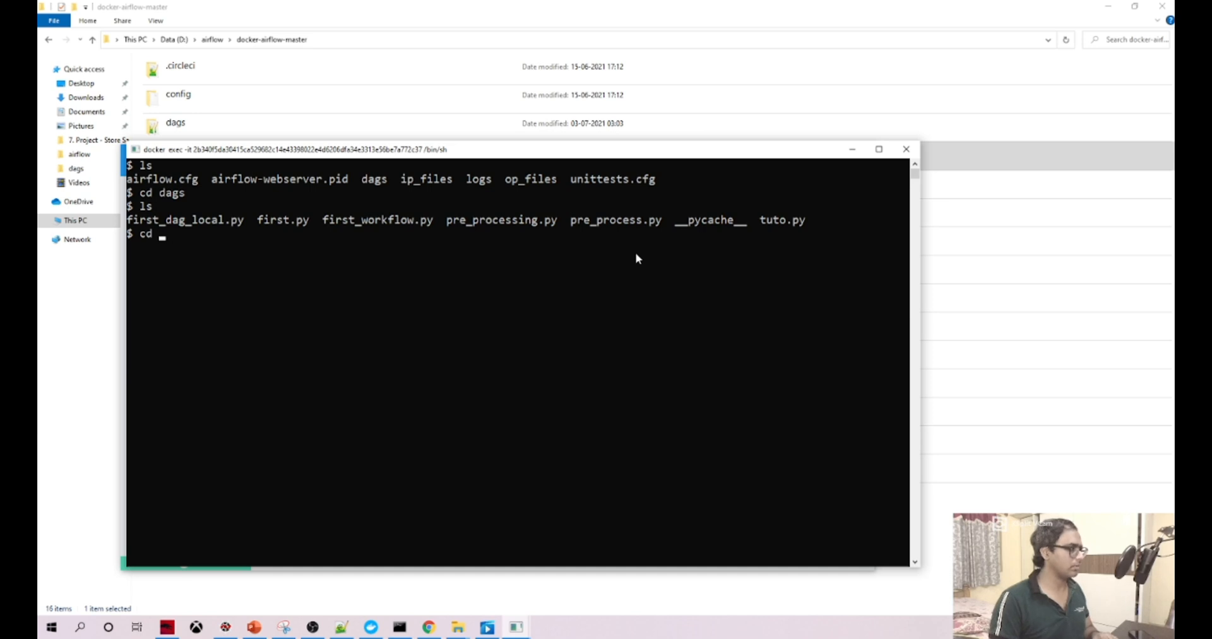
key(Return)
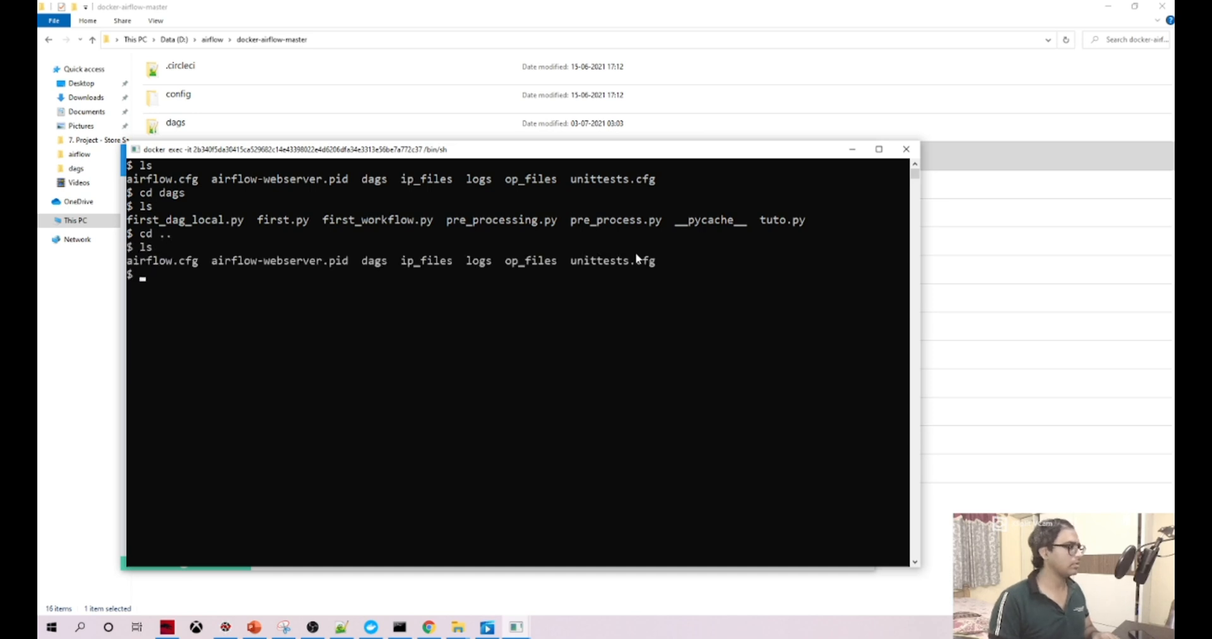
text(cd ip_files)
text(ls)
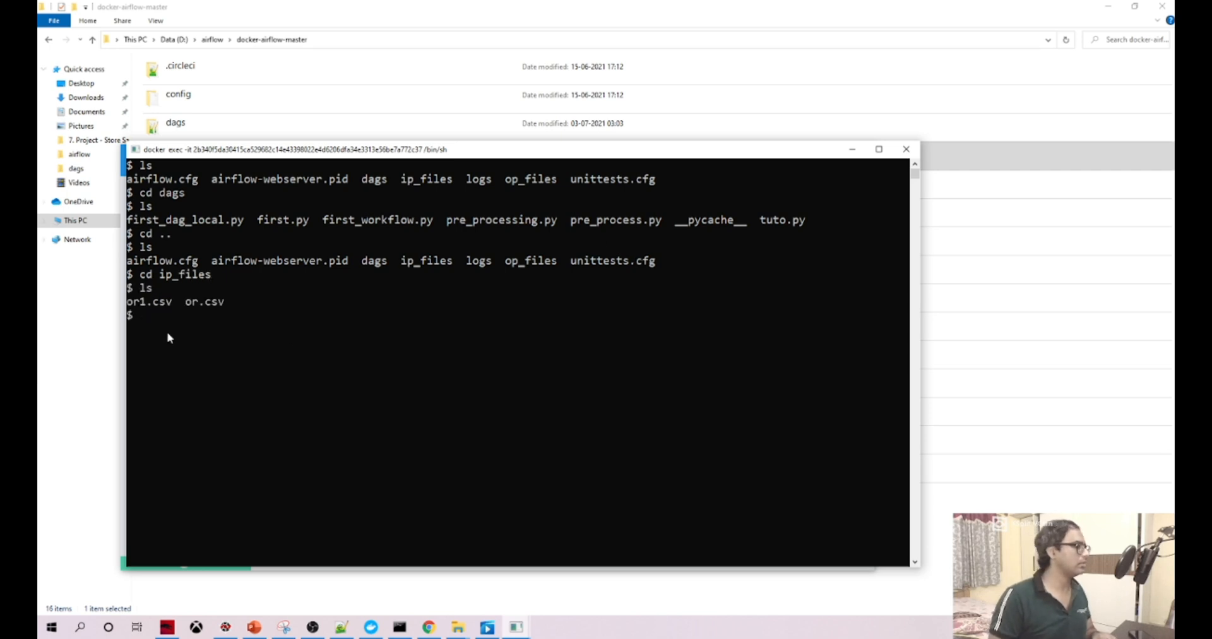
- Open the local ip_files folder, then bring the webserver container shell back in front
click(905, 148)
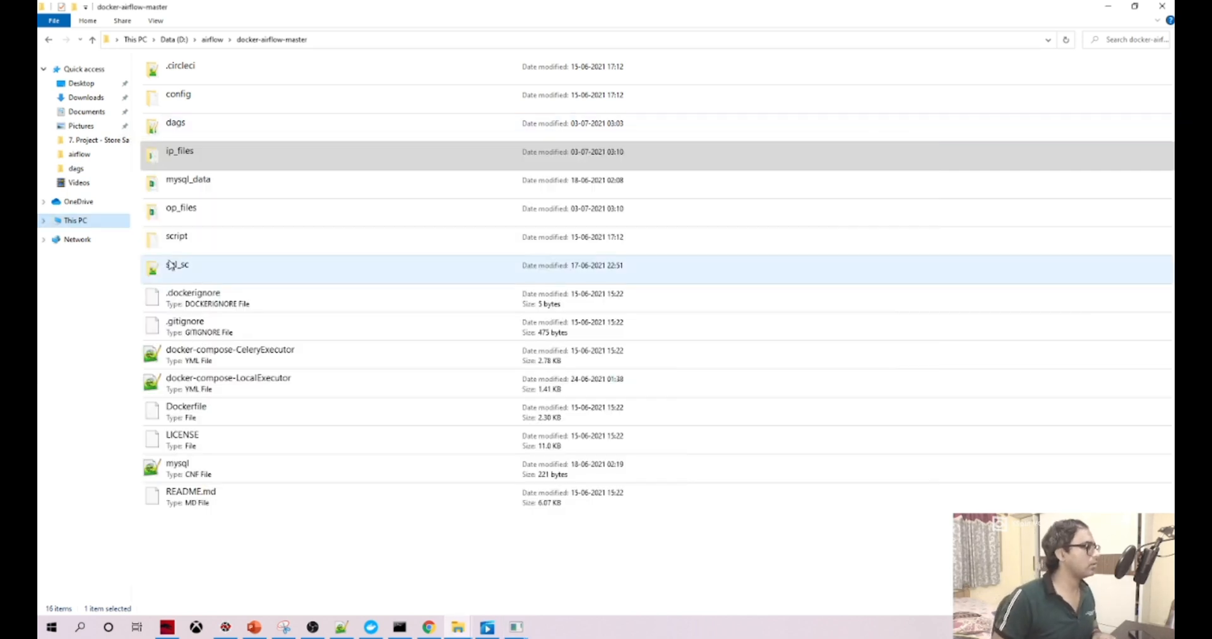
double_click(180, 150)
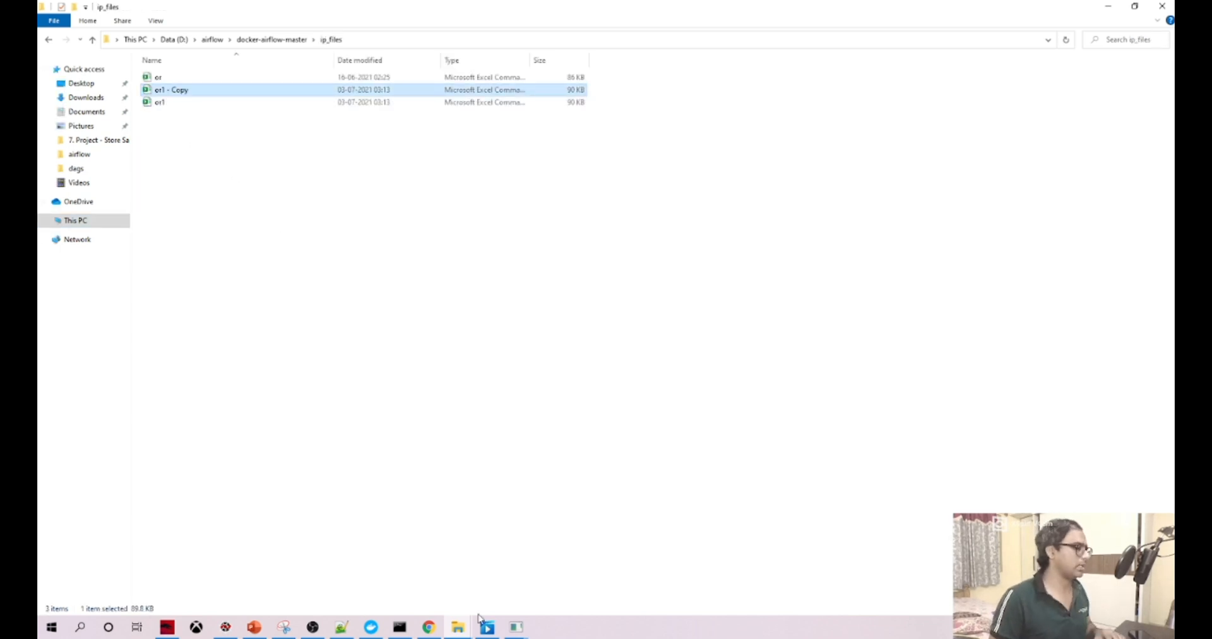
click(515, 626)
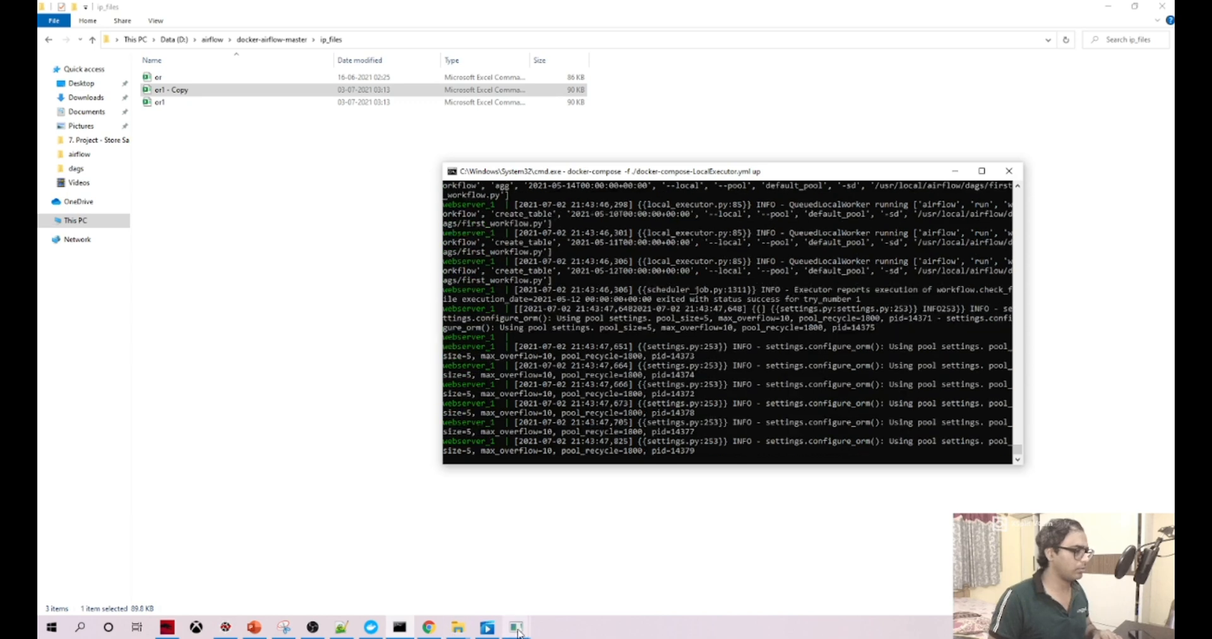
click(516, 627)
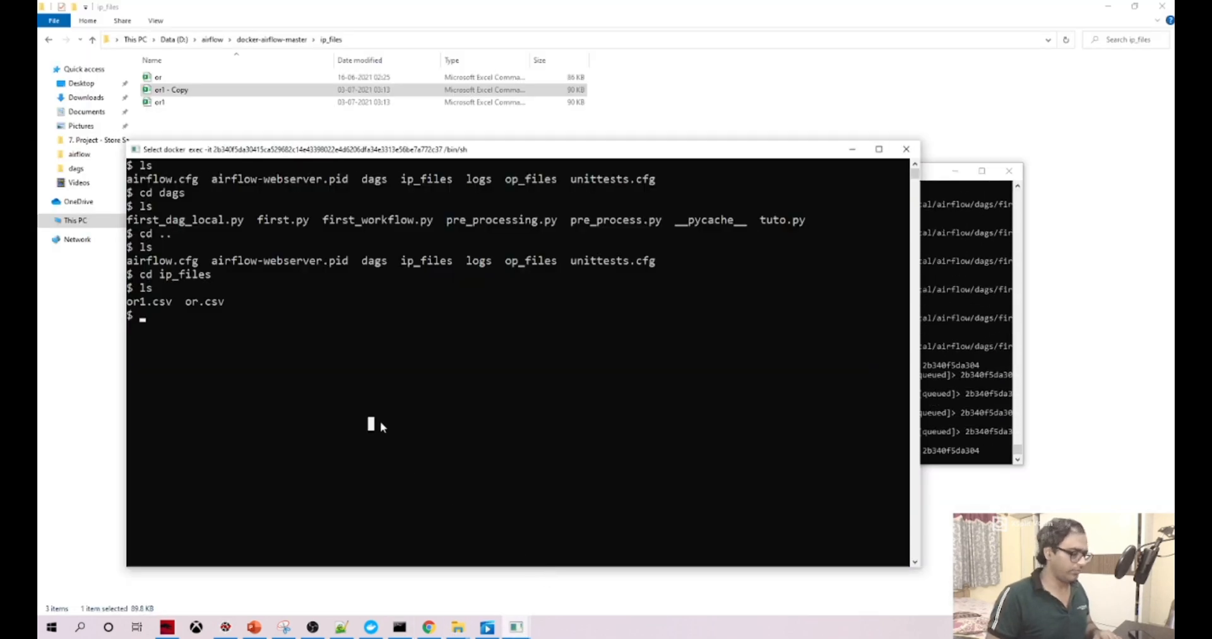